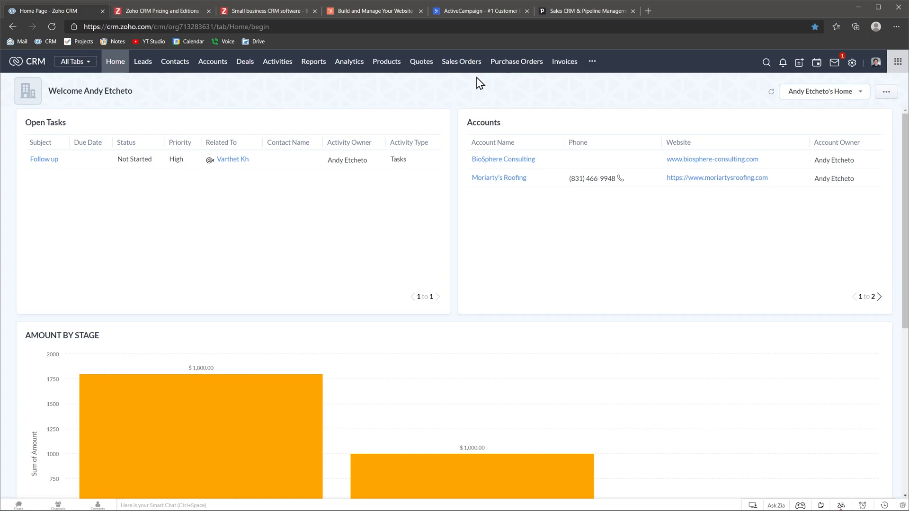
pyautogui.moveTo(737, 63)
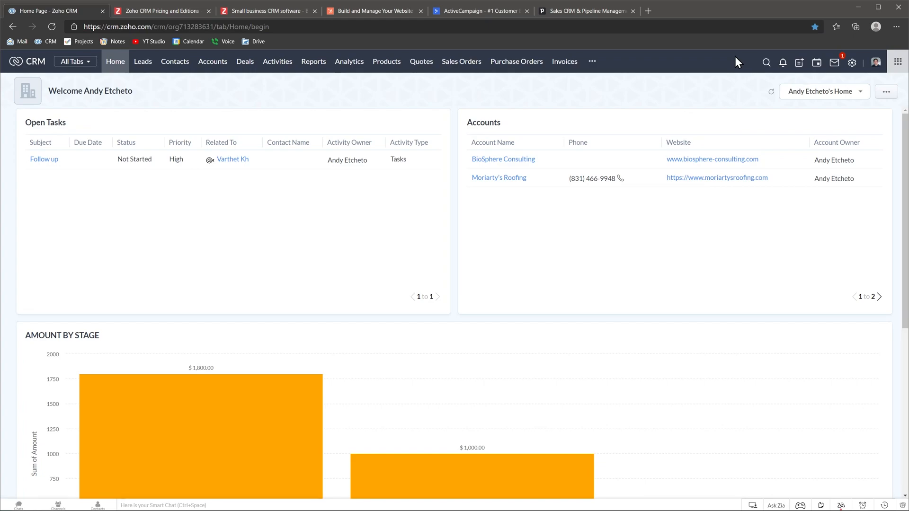
pyautogui.moveTo(226, 98)
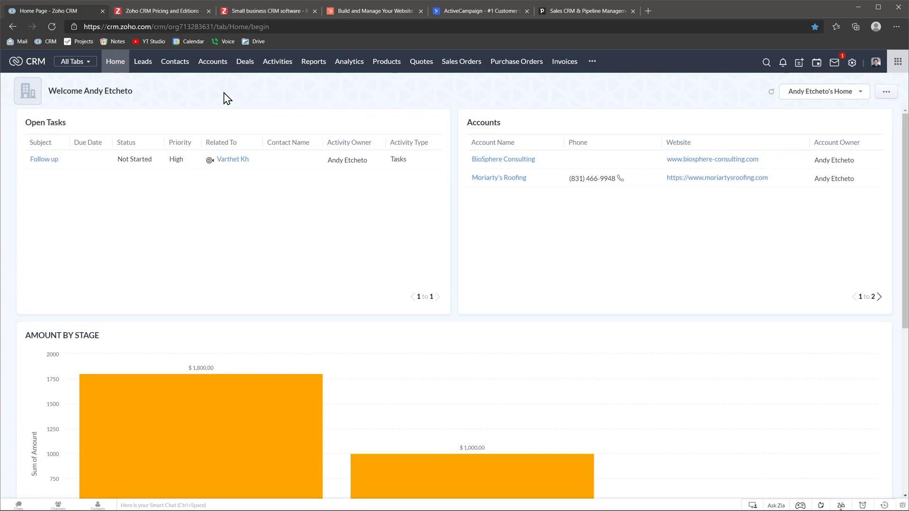
# Open the Leads tab, then open and cancel the Create Lead form.
pyautogui.click(143, 62)
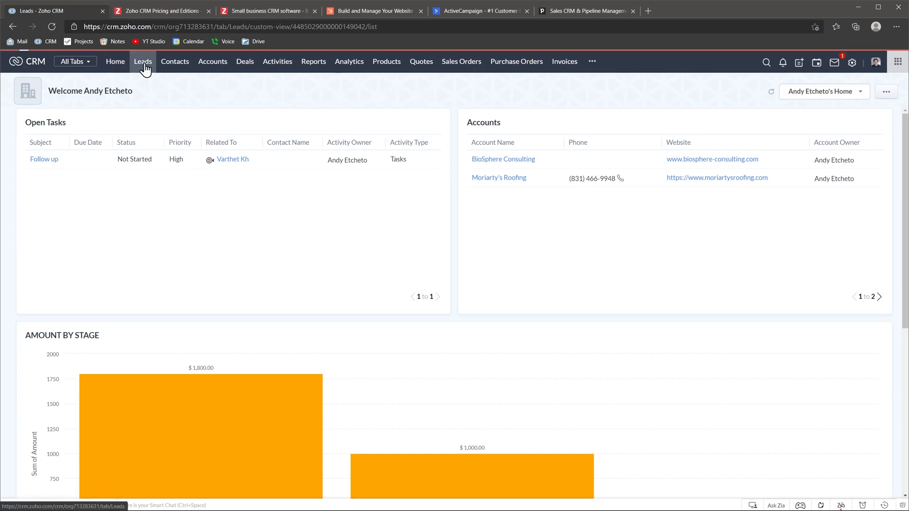
pyautogui.click(143, 62)
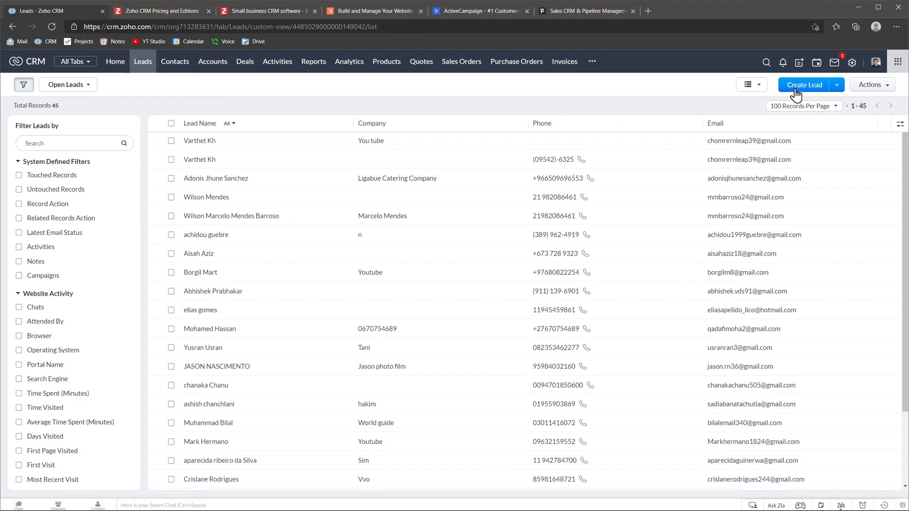
pyautogui.click(805, 85)
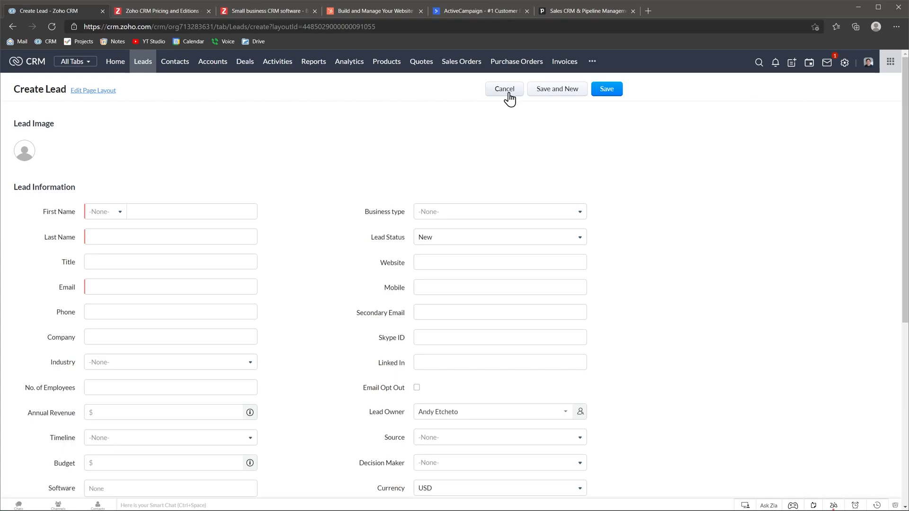
pyautogui.click(504, 89)
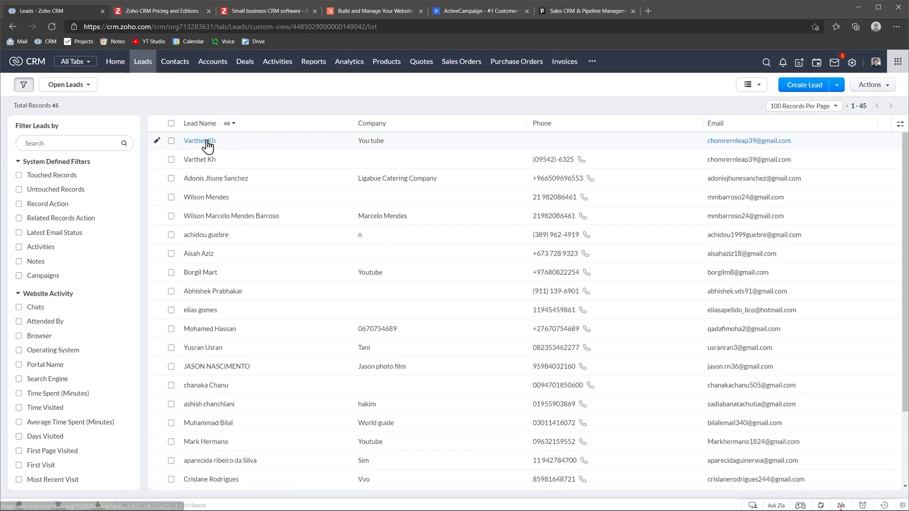
pyautogui.click(199, 141)
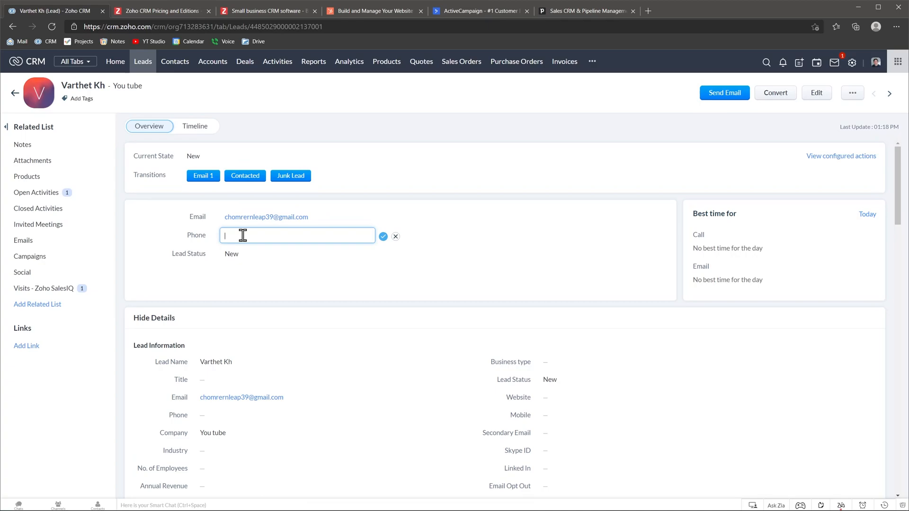
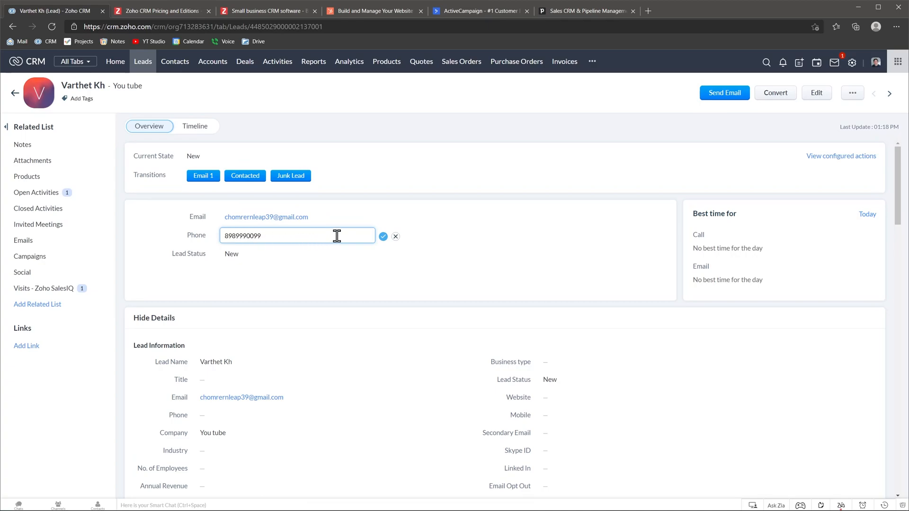
pyautogui.click(382, 236)
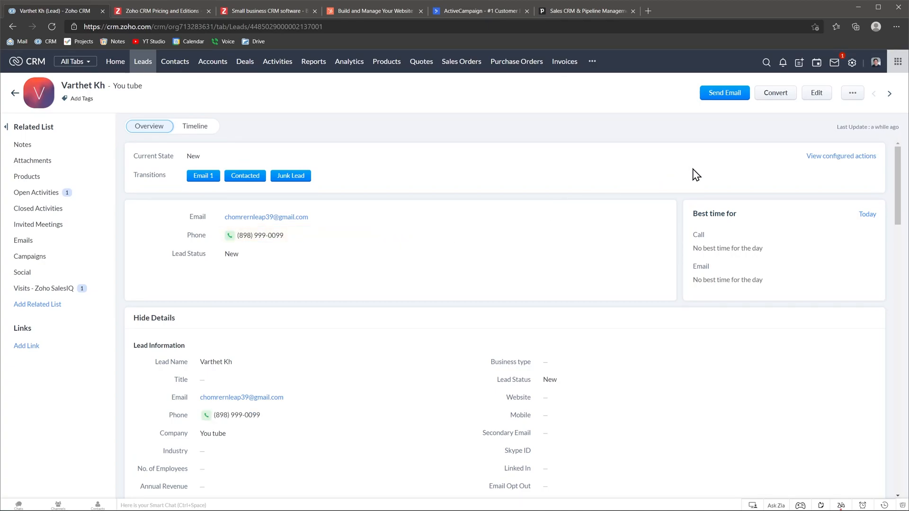
# Open and leave the lead's Edit form, then view its Timeline history.
pyautogui.click(816, 93)
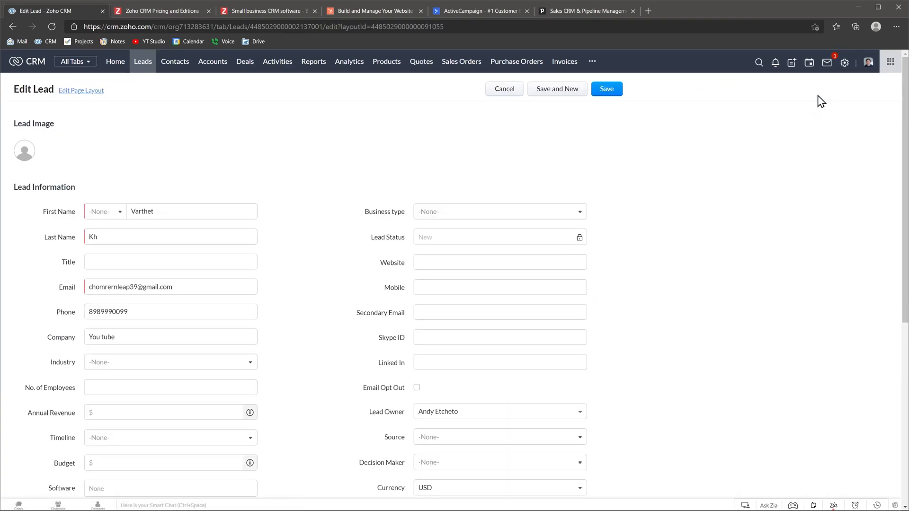
pyautogui.moveTo(740, 124)
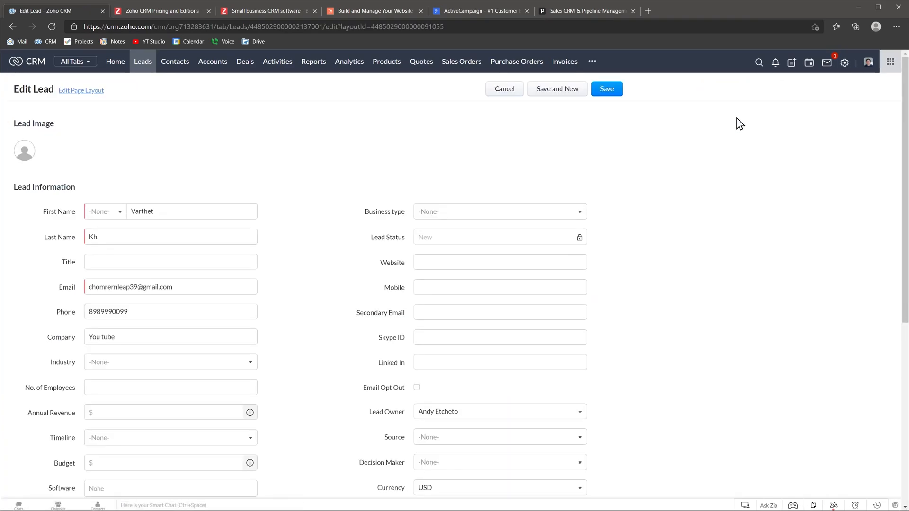
pyautogui.click(607, 89)
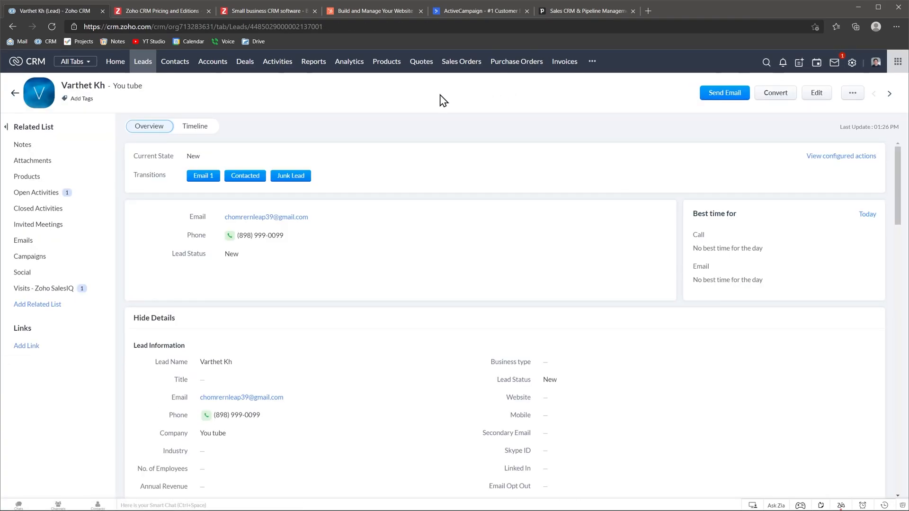
pyautogui.click(194, 126)
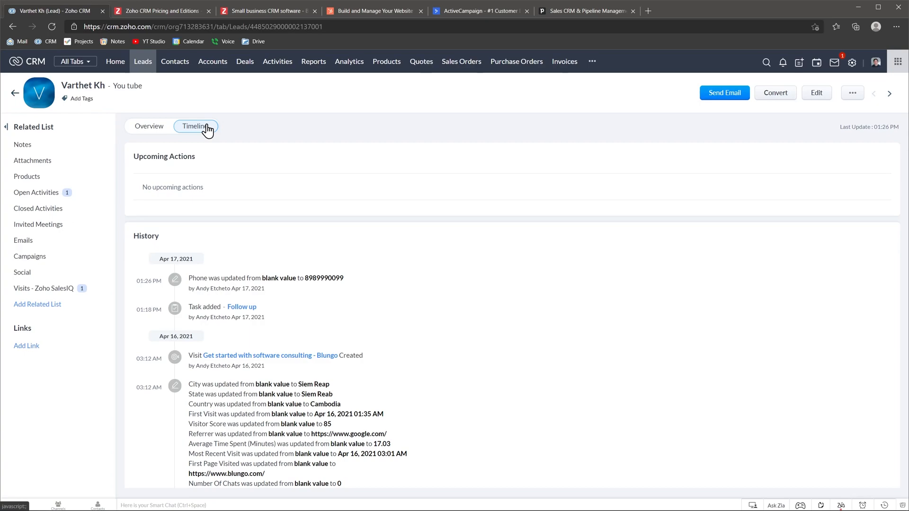
pyautogui.click(845, 62)
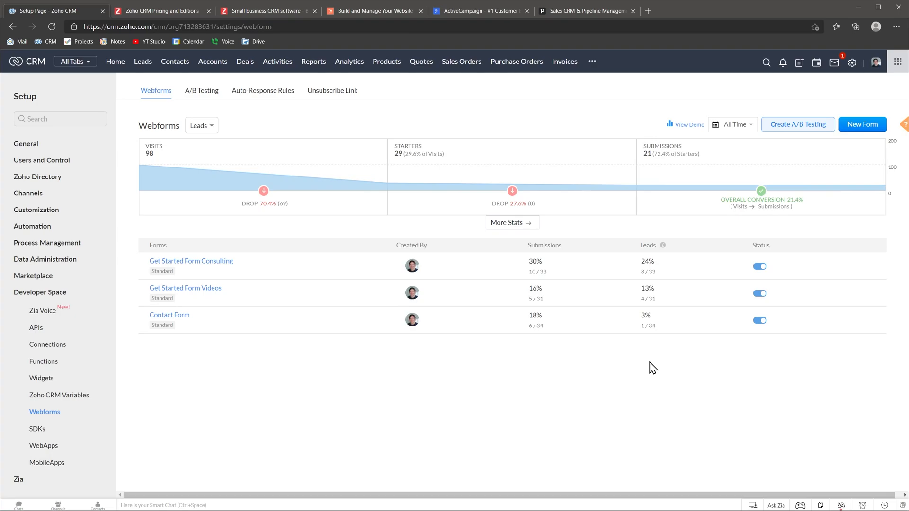
pyautogui.moveTo(185, 288)
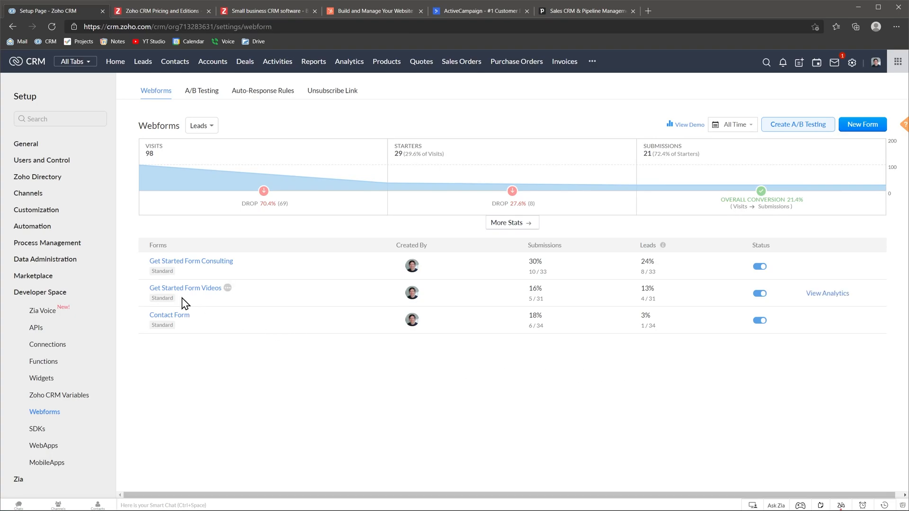
# Open Process Management > Blueprint, then view and cancel the Sales process flow.
pyautogui.click(47, 242)
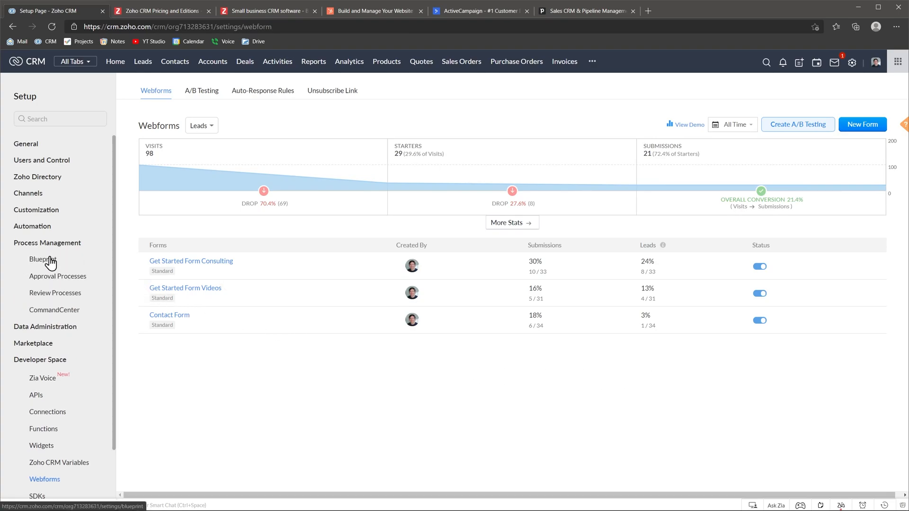
pyautogui.click(42, 259)
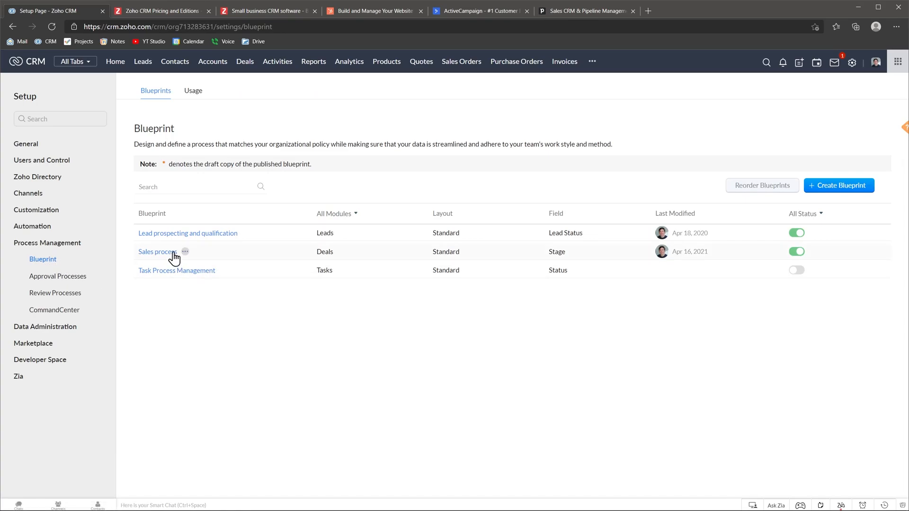
pyautogui.click(156, 251)
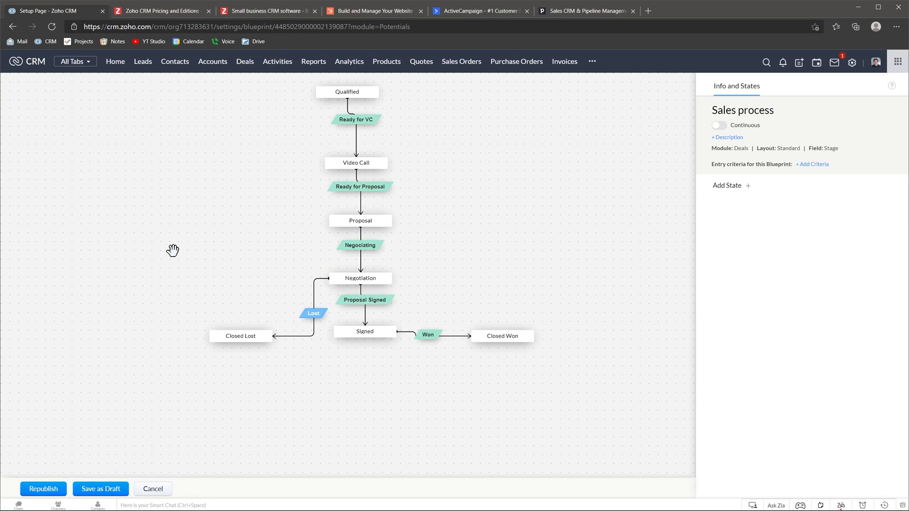
pyautogui.click(153, 489)
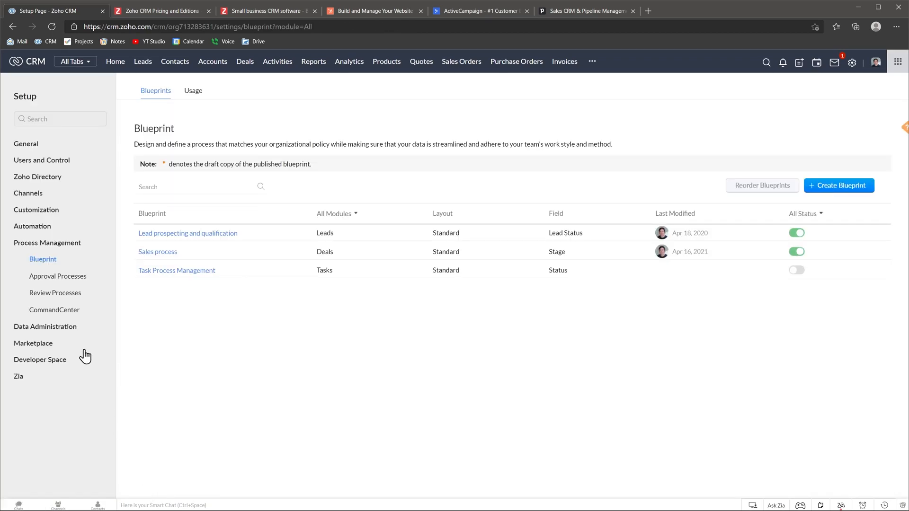
# Open Workflow Rules, view the Big Deal Rule, and close it unchanged.
pyautogui.click(52, 242)
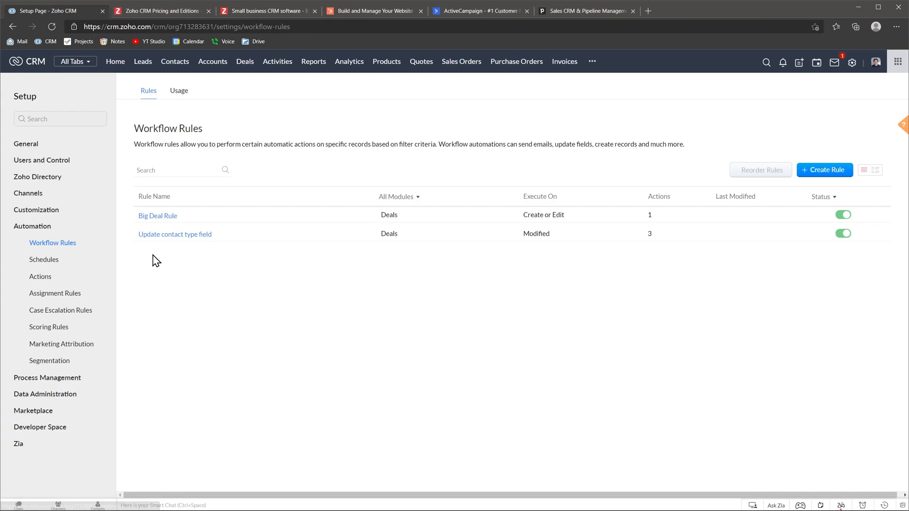
pyautogui.click(157, 216)
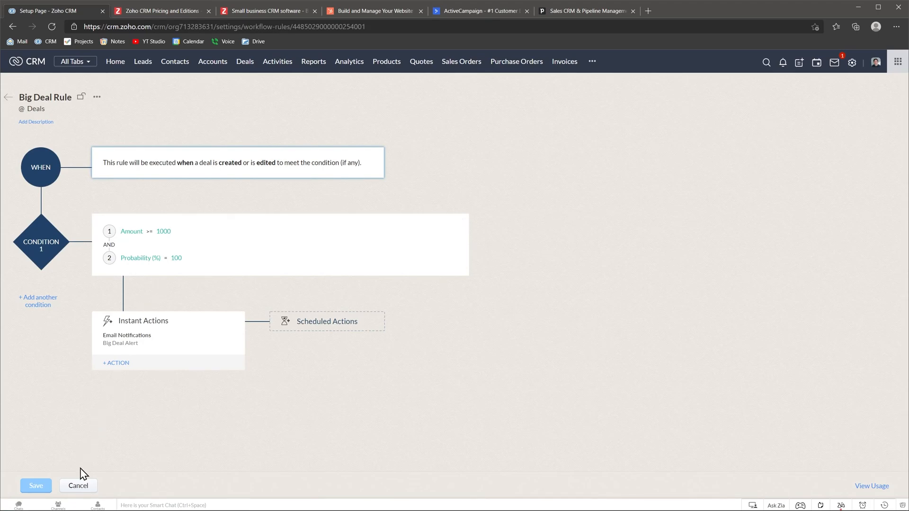
pyautogui.click(77, 486)
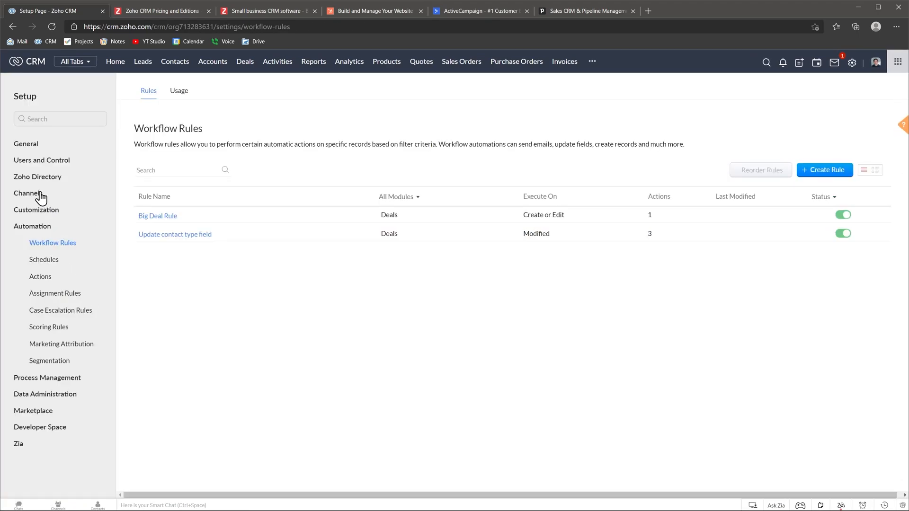
# View Channels > Signals and Sandbox, then open Customization > Modules and Fields.
pyautogui.click(40, 277)
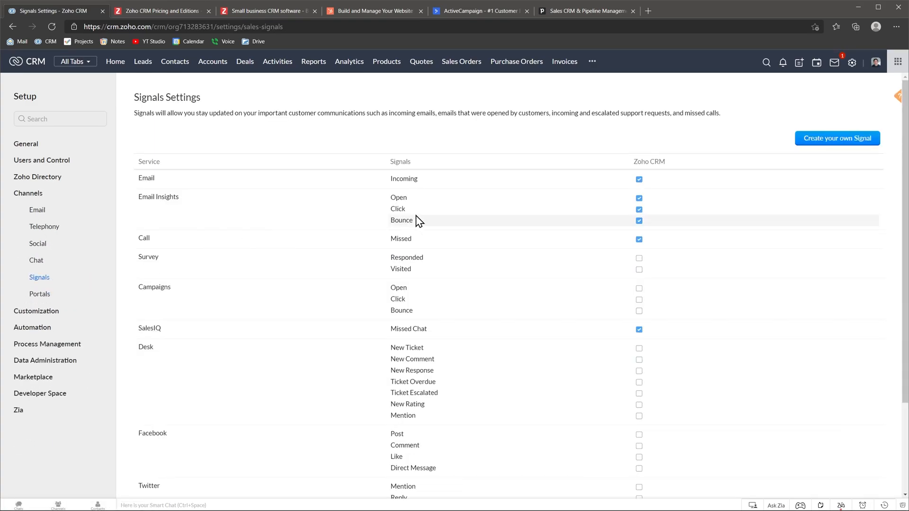
pyautogui.click(782, 62)
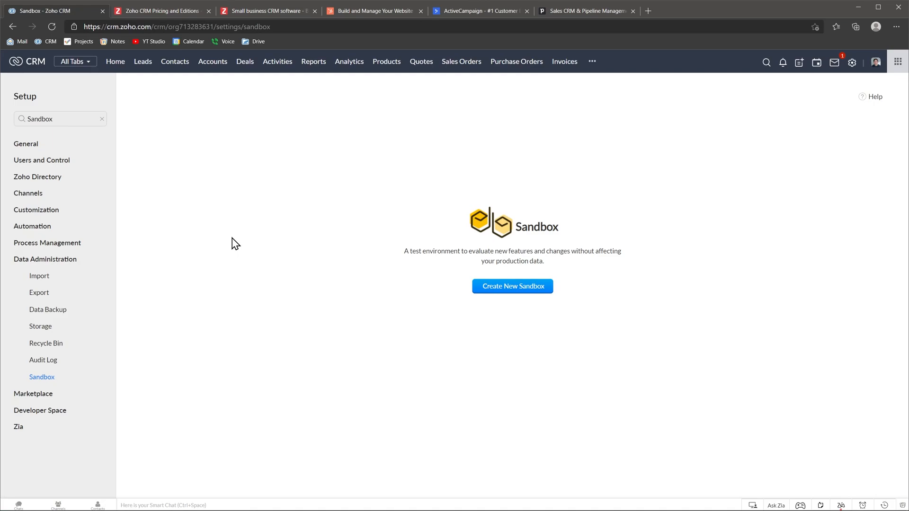
pyautogui.click(58, 226)
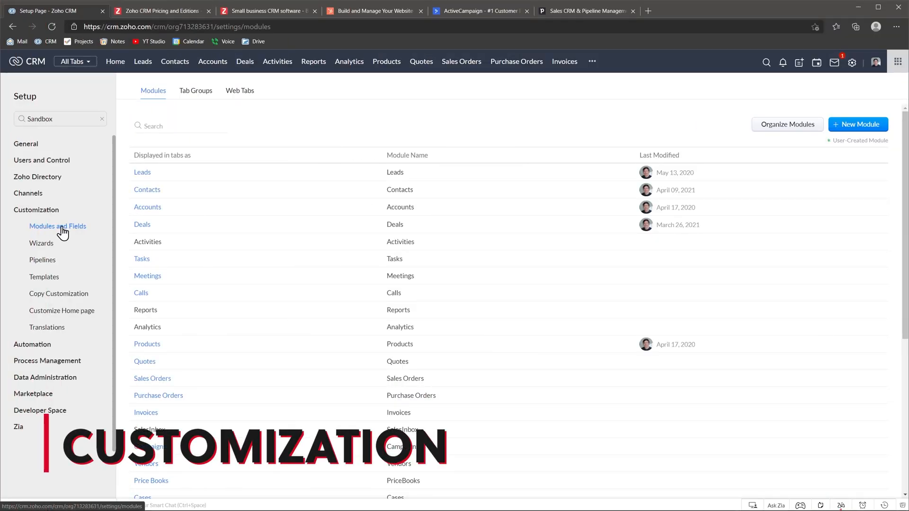
# Check the Contacts Standard layout's Detail View and related lists, then exit the editor.
pyautogui.click(146, 189)
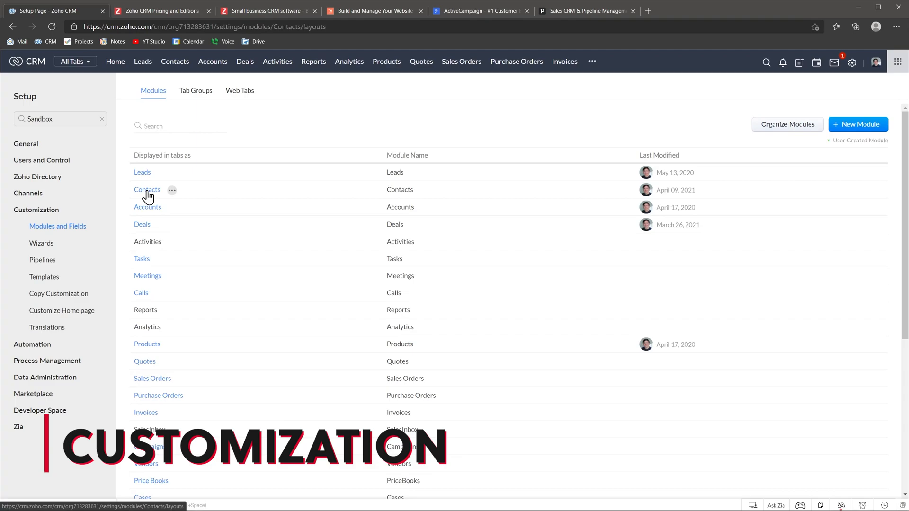
pyautogui.click(147, 189)
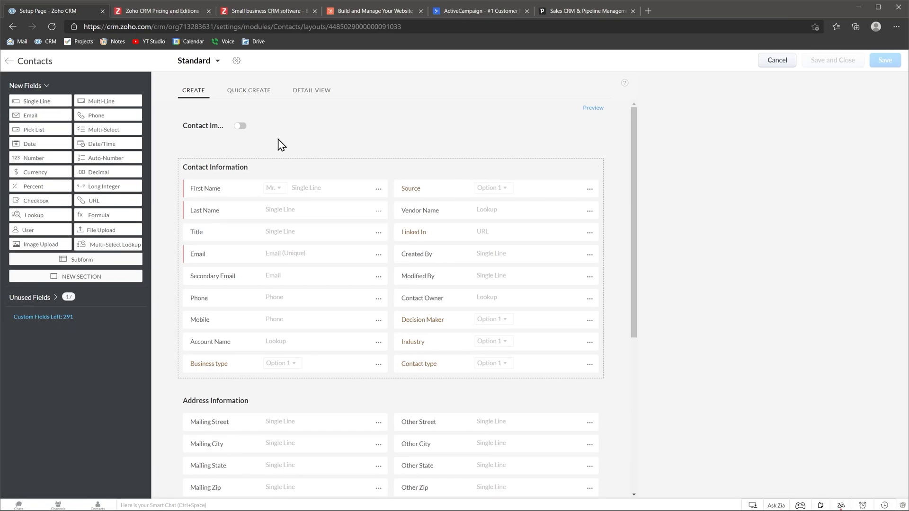
pyautogui.click(311, 90)
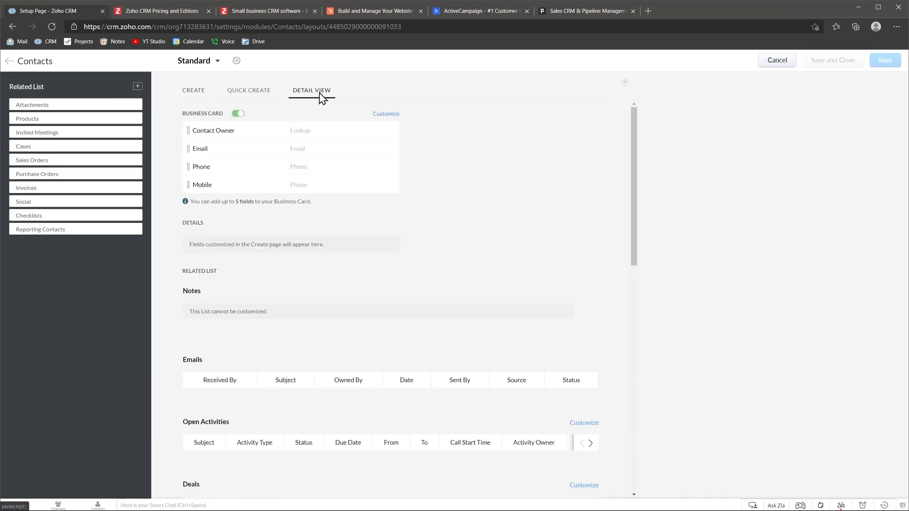
pyautogui.scroll(-3)
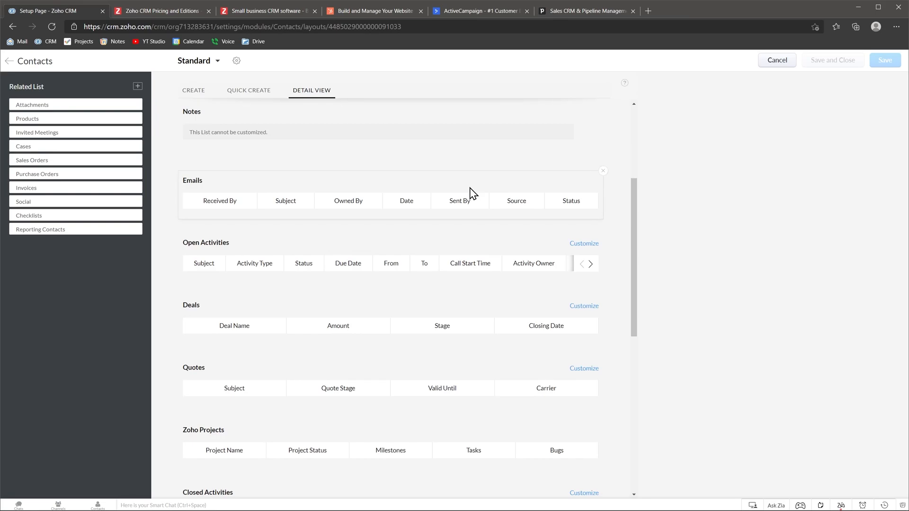
pyautogui.click(776, 60)
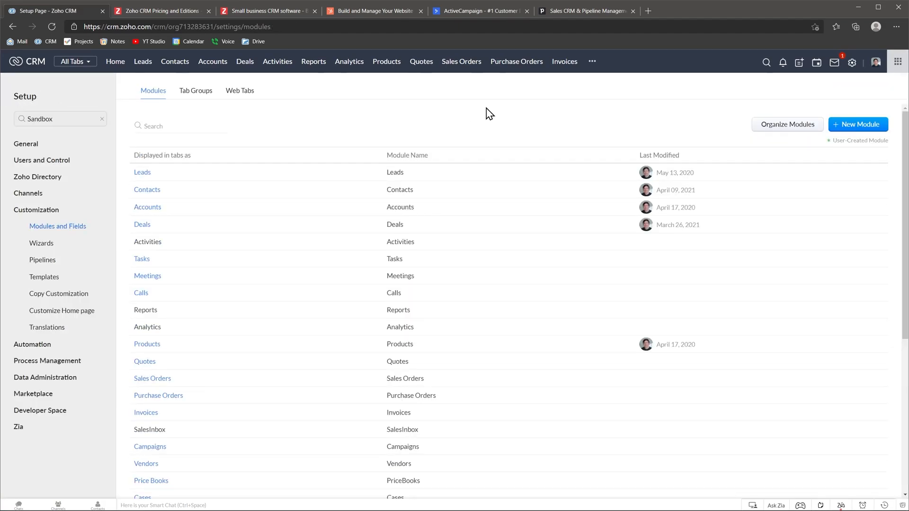
pyautogui.click(857, 125)
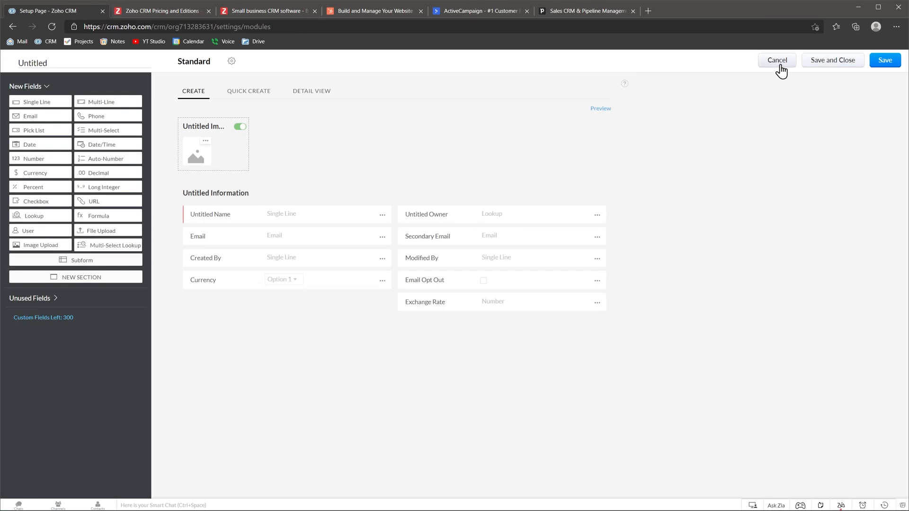
pyautogui.click(777, 60)
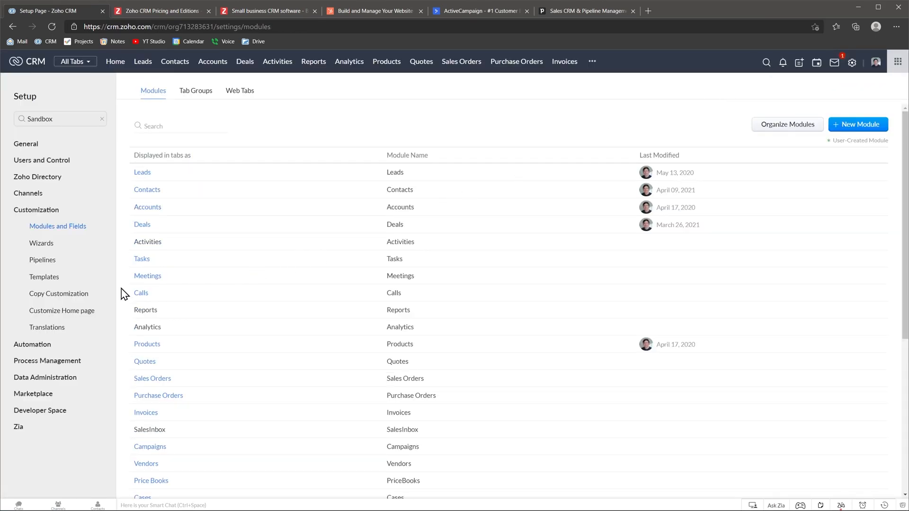
# Open Templates, preview the Big Deal Alert email template, and close it.
pyautogui.click(44, 276)
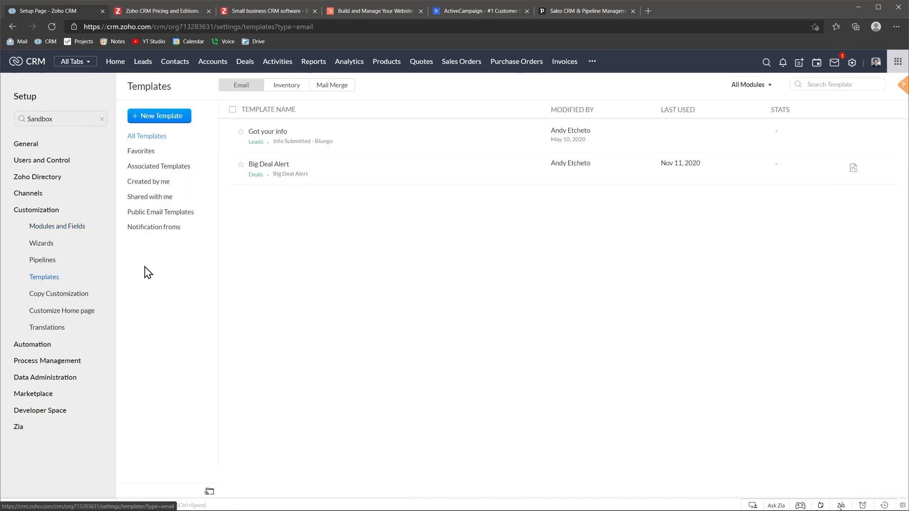
pyautogui.moveTo(427, 181)
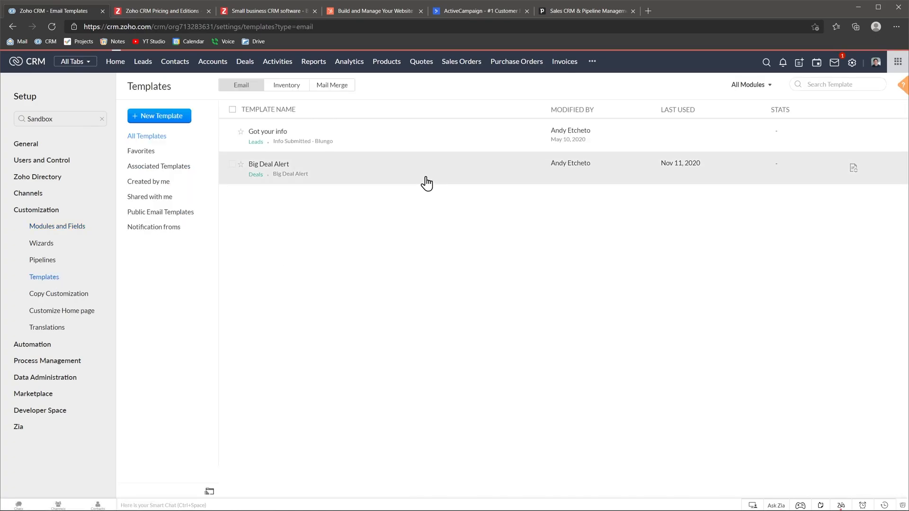
pyautogui.click(269, 164)
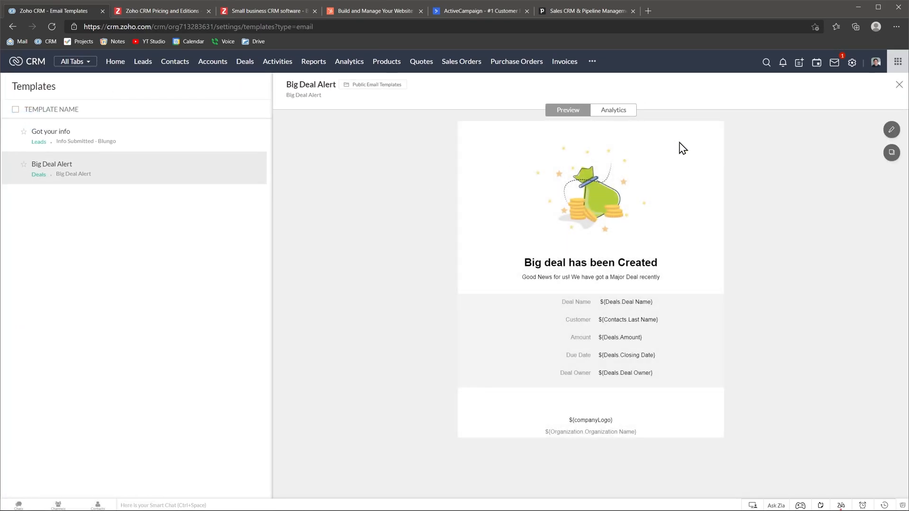
pyautogui.click(892, 129)
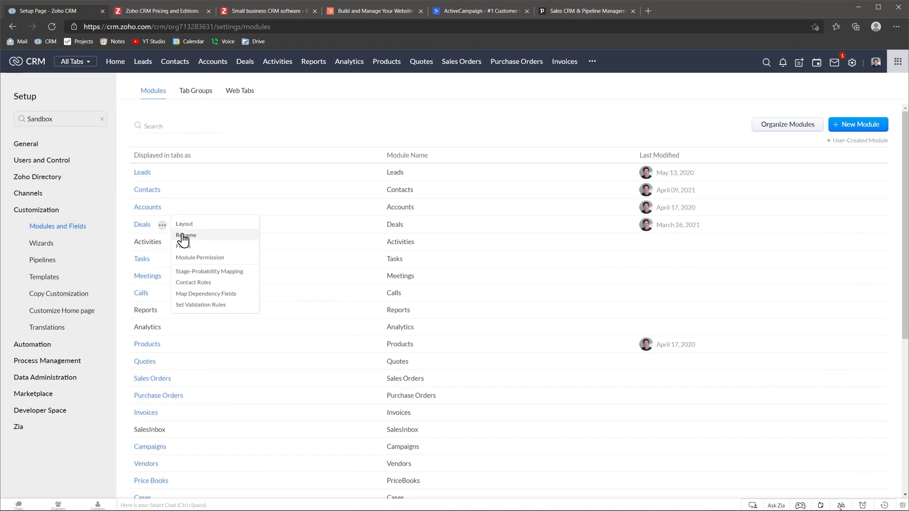
# View the Deals Stage-Probability Mapping and close it.
pyautogui.click(209, 272)
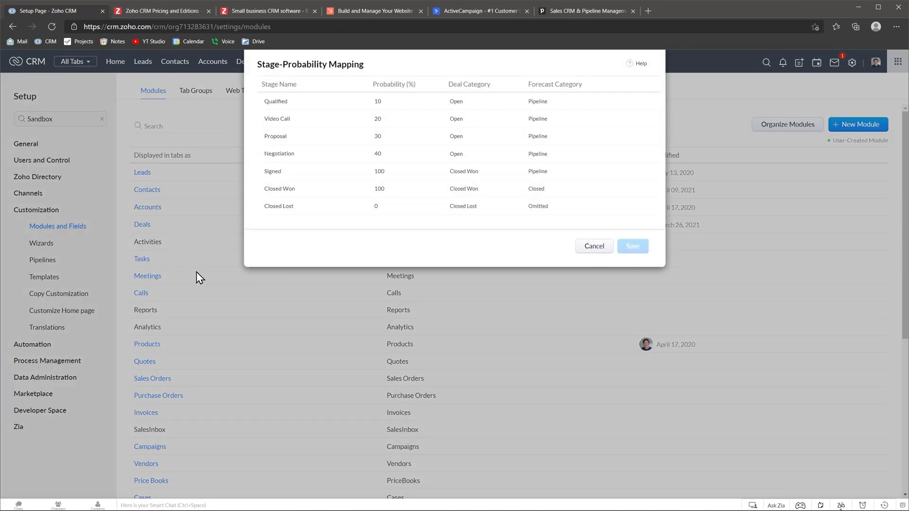
pyautogui.click(41, 243)
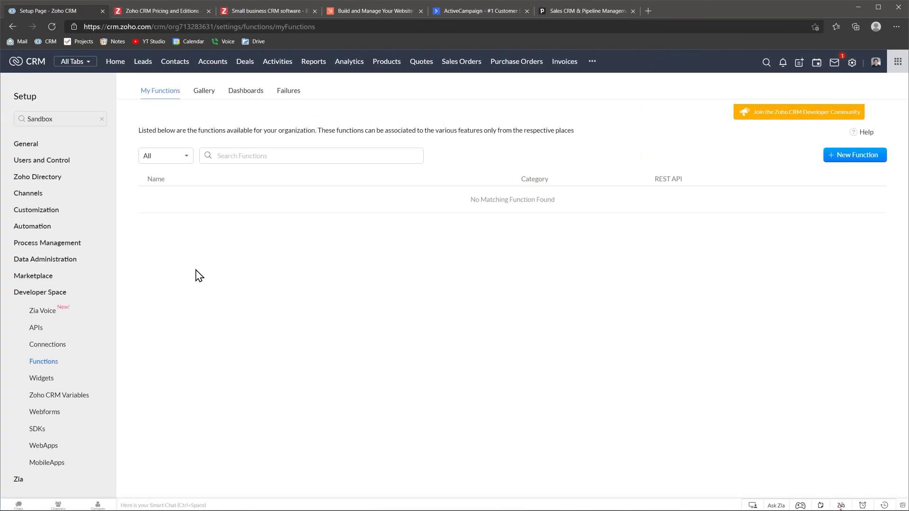
# Open Automation > Workflow Rules to list Big Deal Rule and Update contact type field.
pyautogui.click(203, 90)
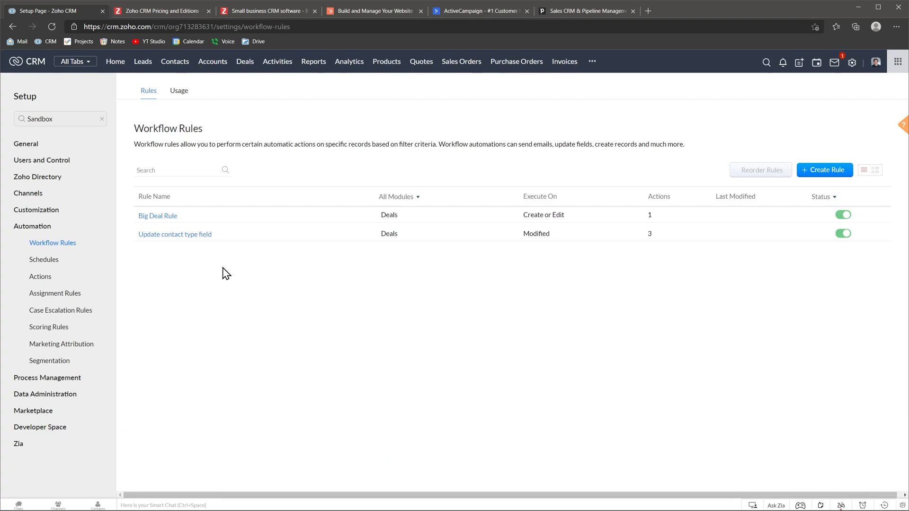
pyautogui.moveTo(187, 238)
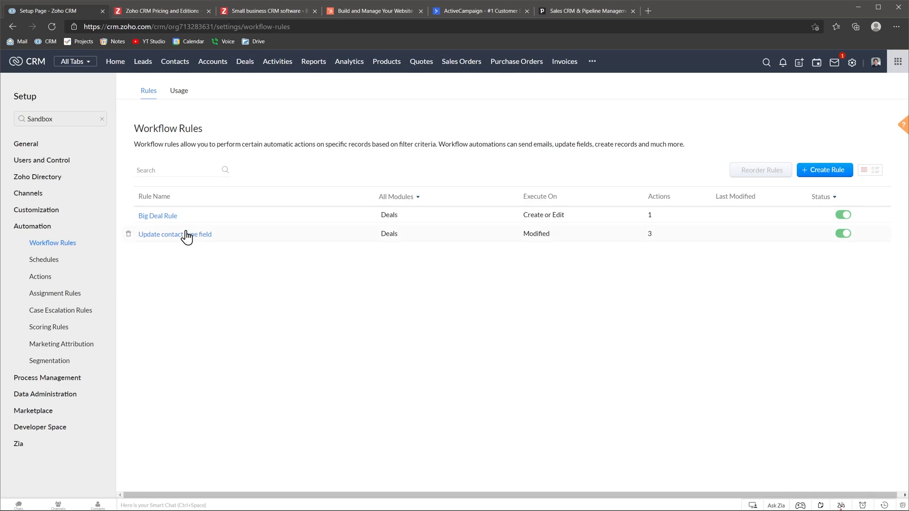
# Open the Big Deal Rule, view its instant action types, then open Assignment Rules.
pyautogui.click(158, 216)
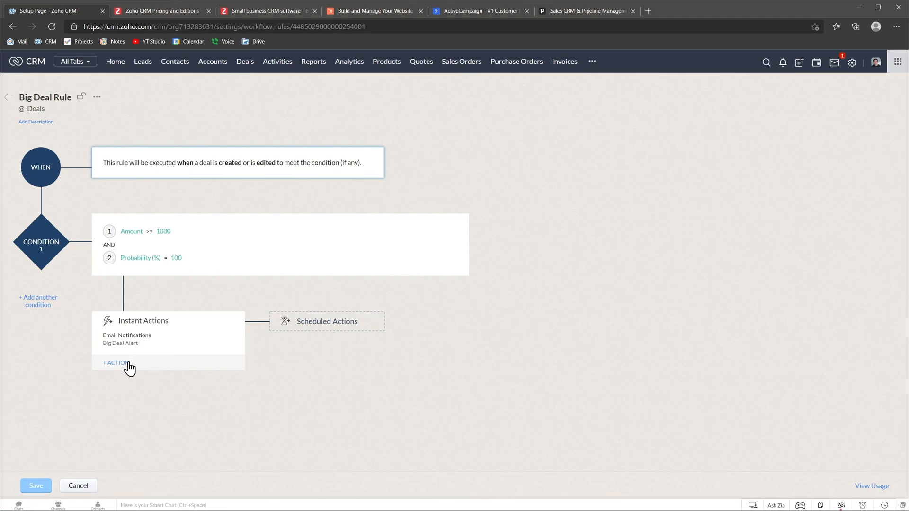
pyautogui.click(116, 363)
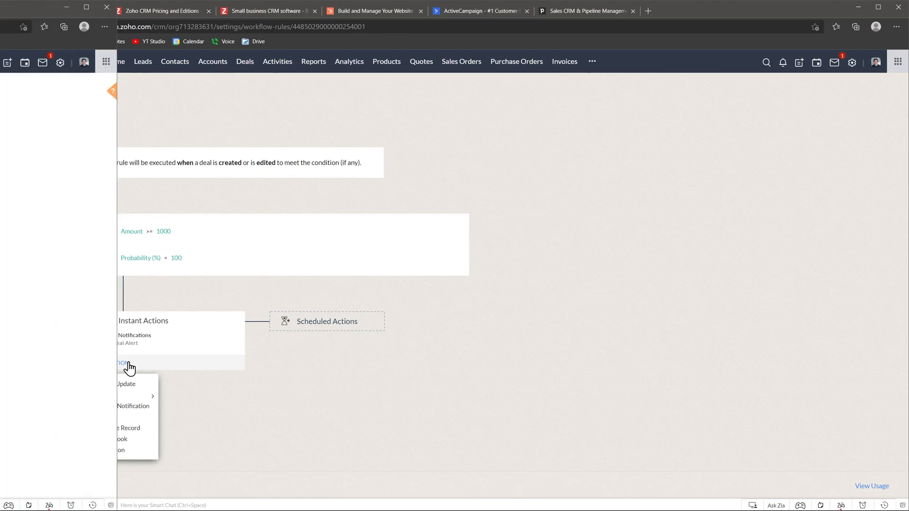
pyautogui.click(55, 293)
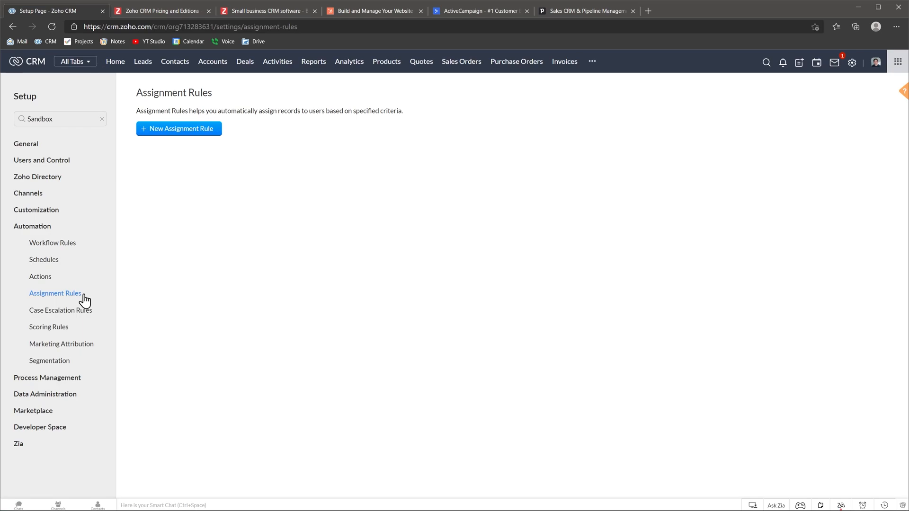
# Start a new assignment rule, then cancel the Create Assignment Rule form.
pyautogui.click(179, 128)
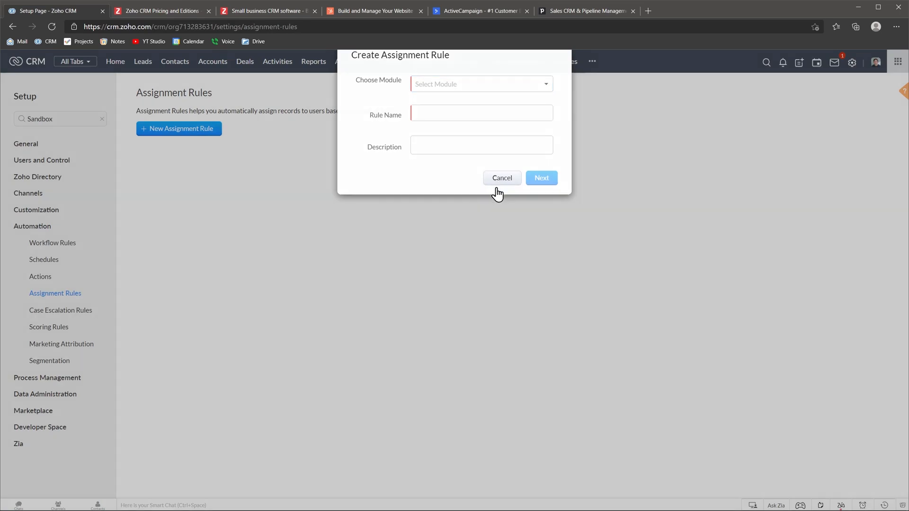
pyautogui.click(501, 178)
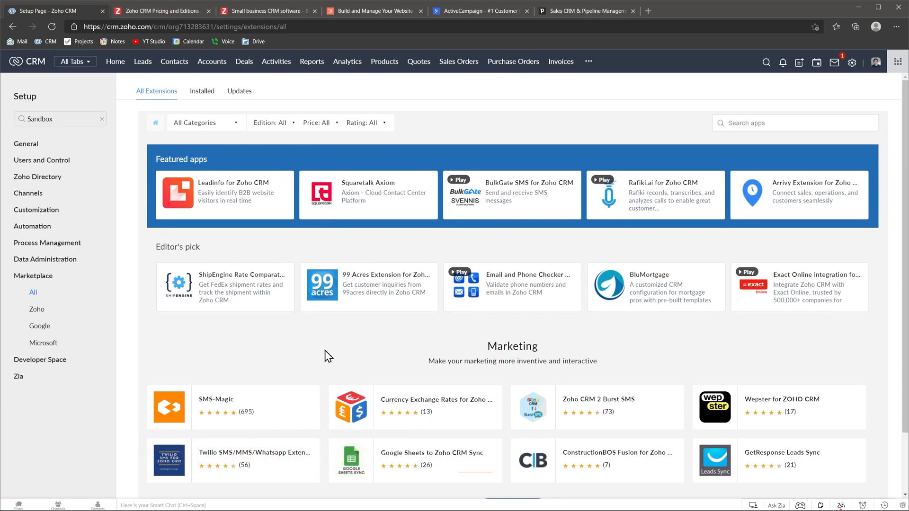
# Scroll through the All Extensions catalog in the Marketplace.
pyautogui.scroll(-3)
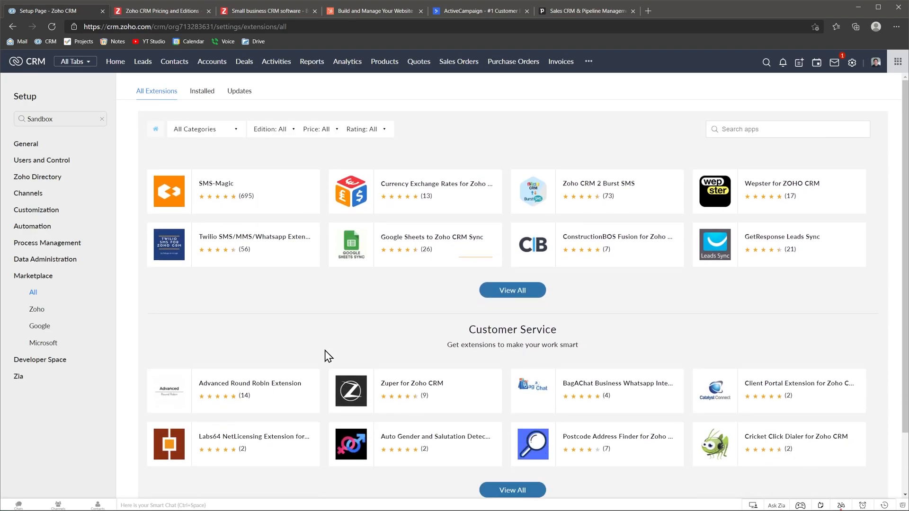
pyautogui.scroll(-3)
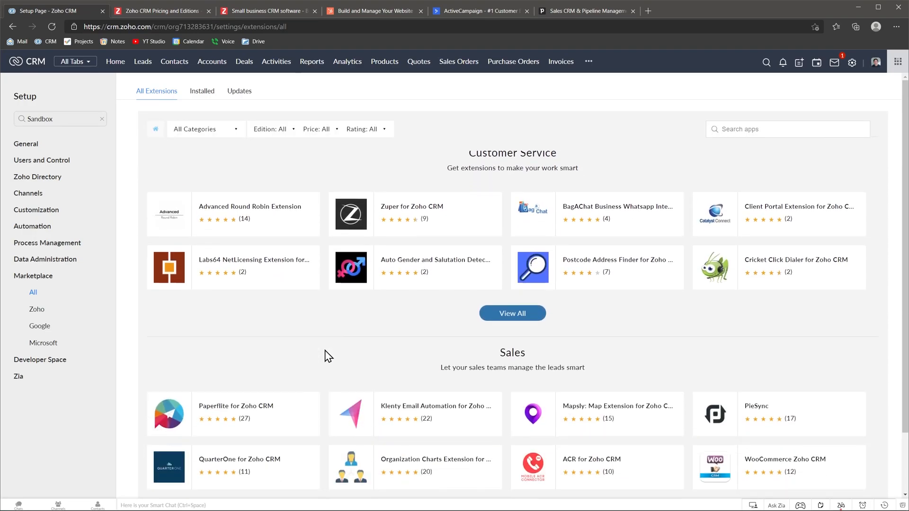
pyautogui.scroll(-3)
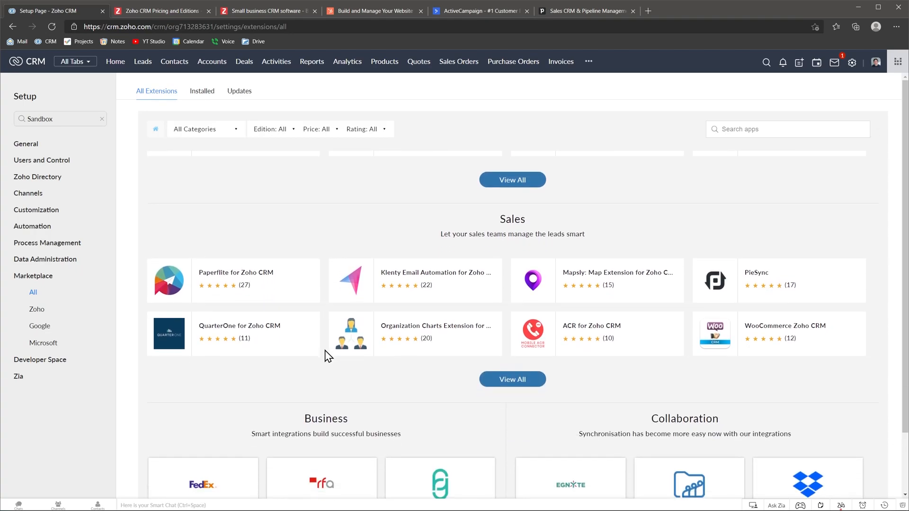
pyautogui.scroll(-3)
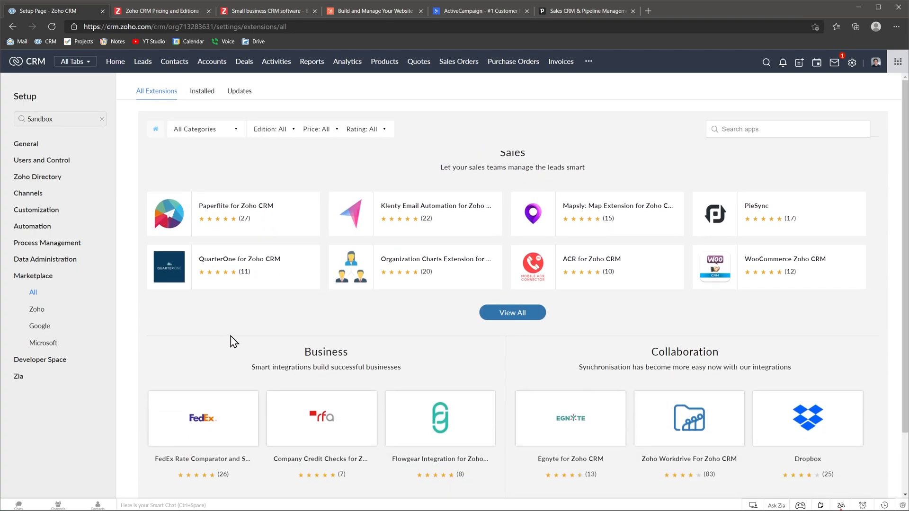
# Show the Zoho apps integrations, such as Webinar, Desk, Survey, Writer and Finance Suite.
pyautogui.click(36, 309)
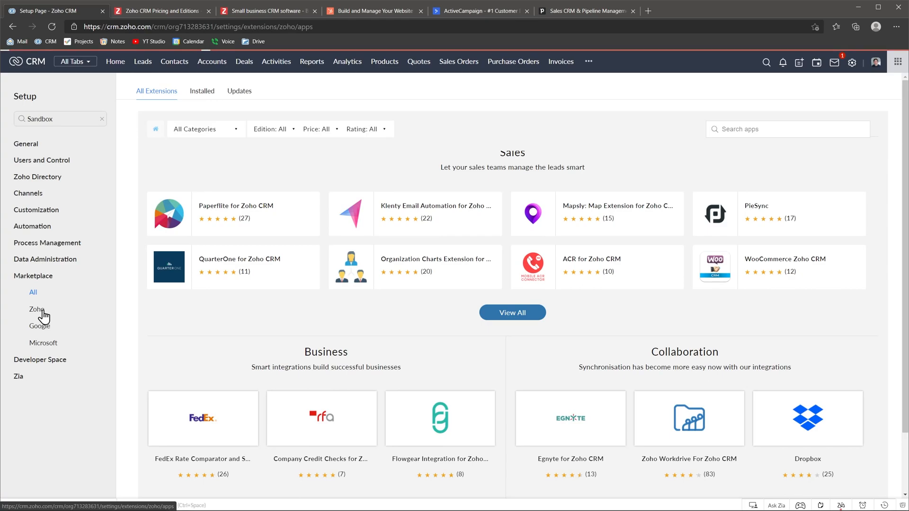
pyautogui.click(36, 310)
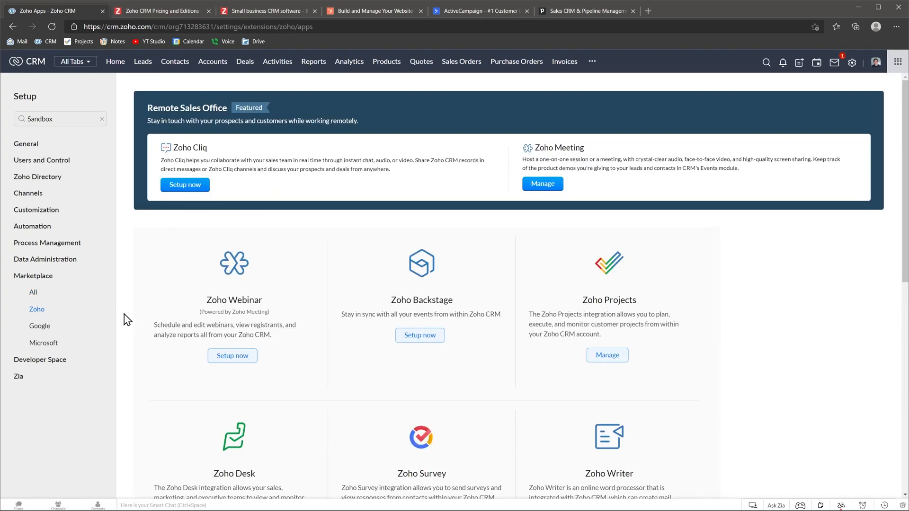
pyautogui.scroll(-3)
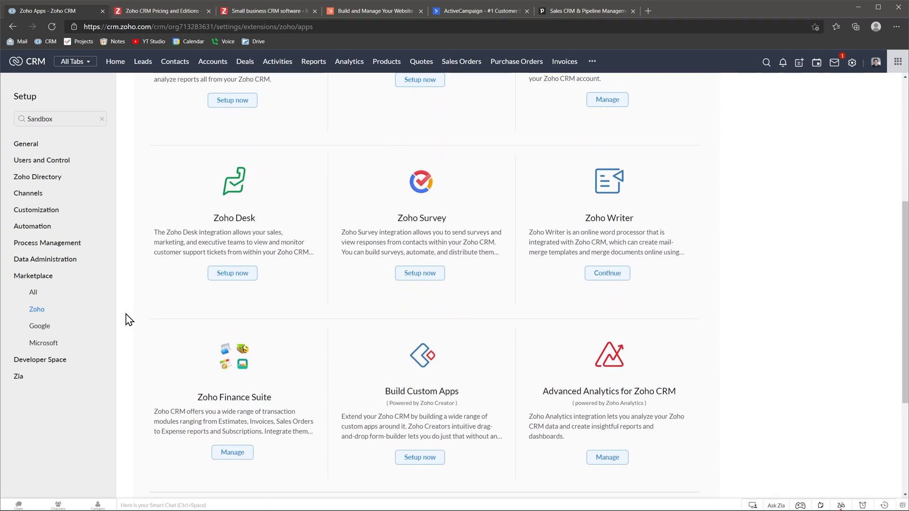
pyautogui.moveTo(55, 332)
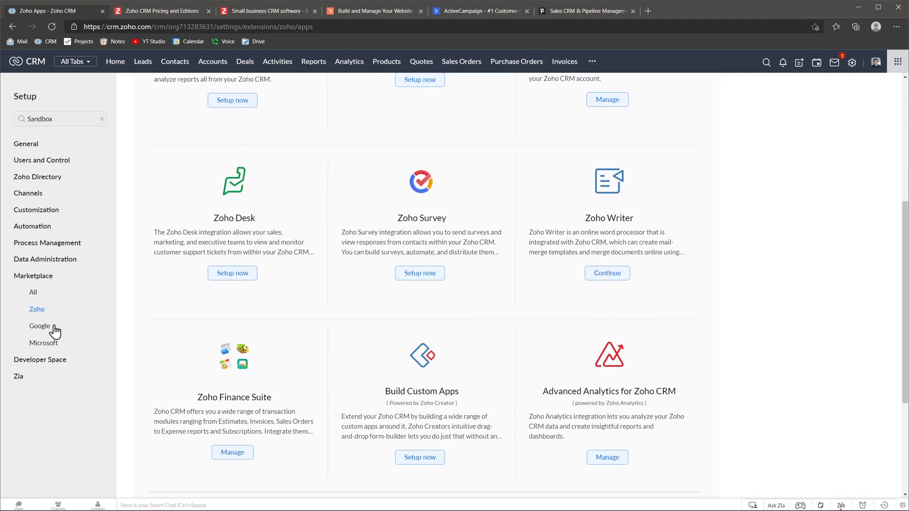
# View the Google and Microsoft integrations, then the Users page's administrator details.
pyautogui.click(39, 326)
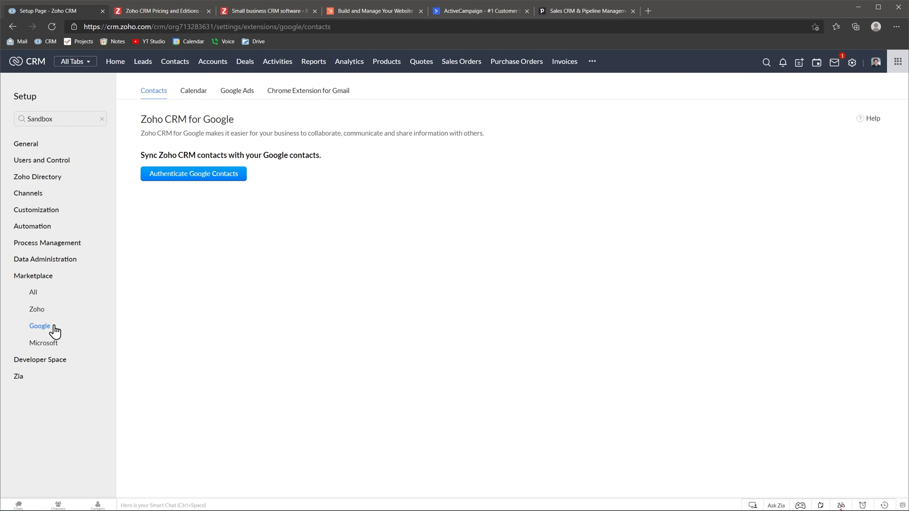
pyautogui.click(43, 343)
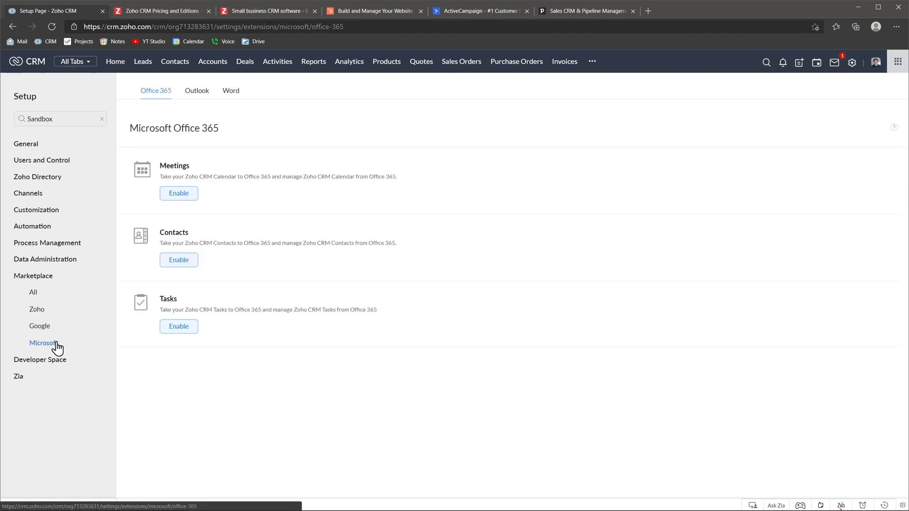
pyautogui.click(33, 292)
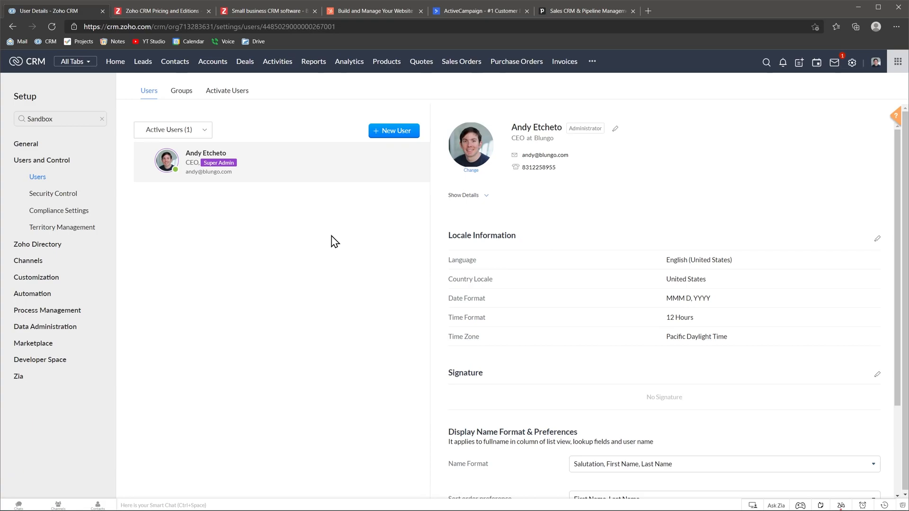
# View the Modules and Fields settings and the email Templates list.
pyautogui.click(36, 277)
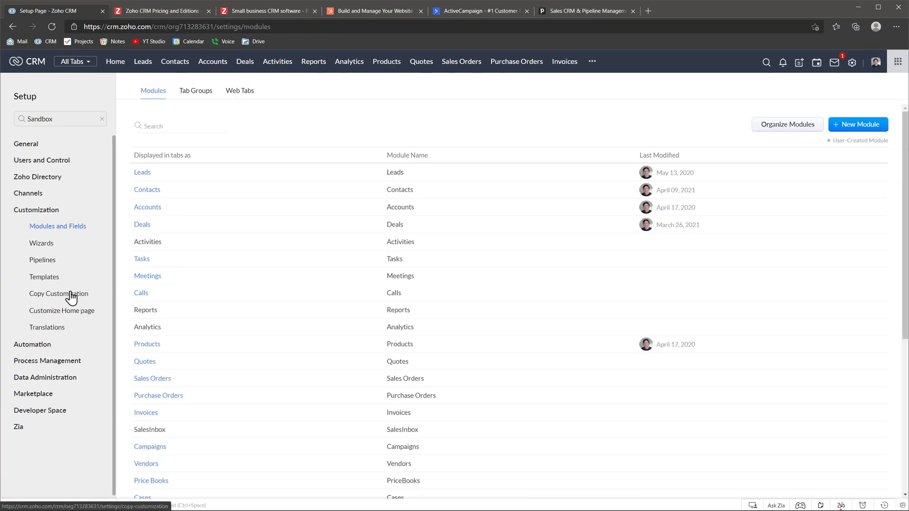
pyautogui.click(44, 277)
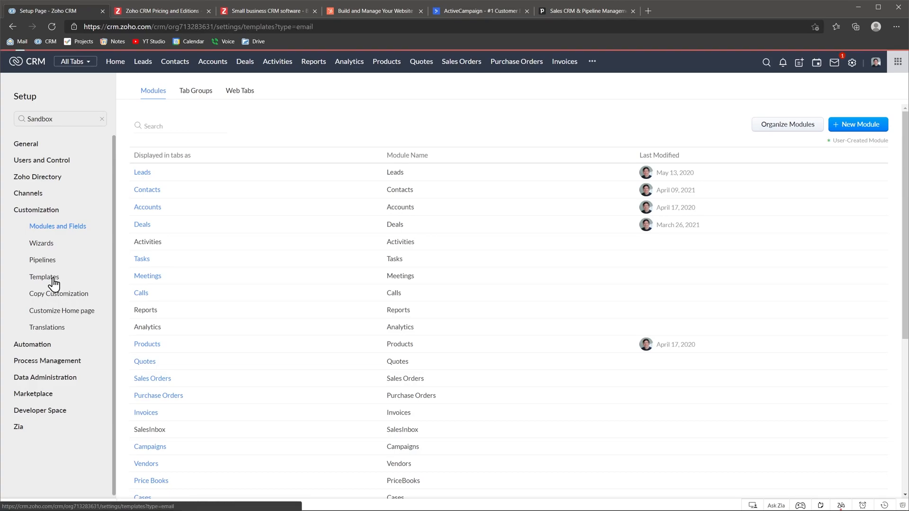
pyautogui.click(44, 276)
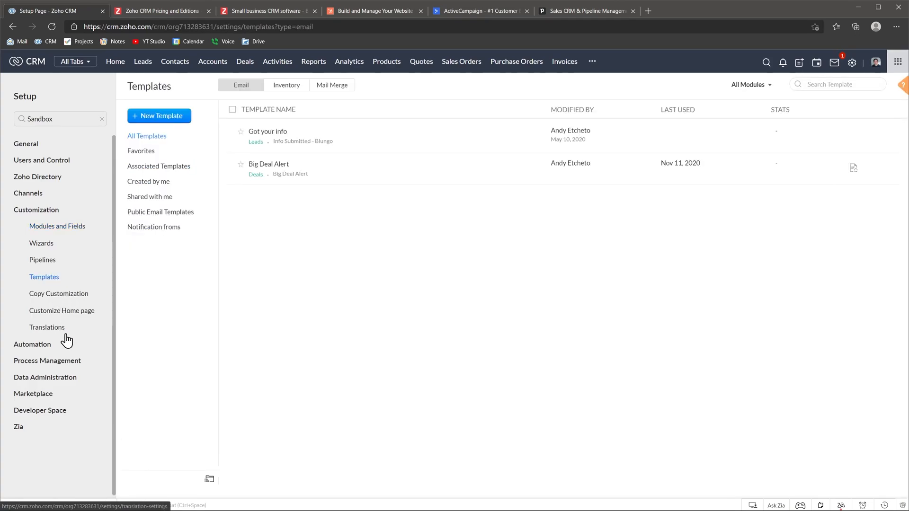
# Check the Blueprints list under Process Management, then switch to the Zoho CRM website.
pyautogui.click(47, 361)
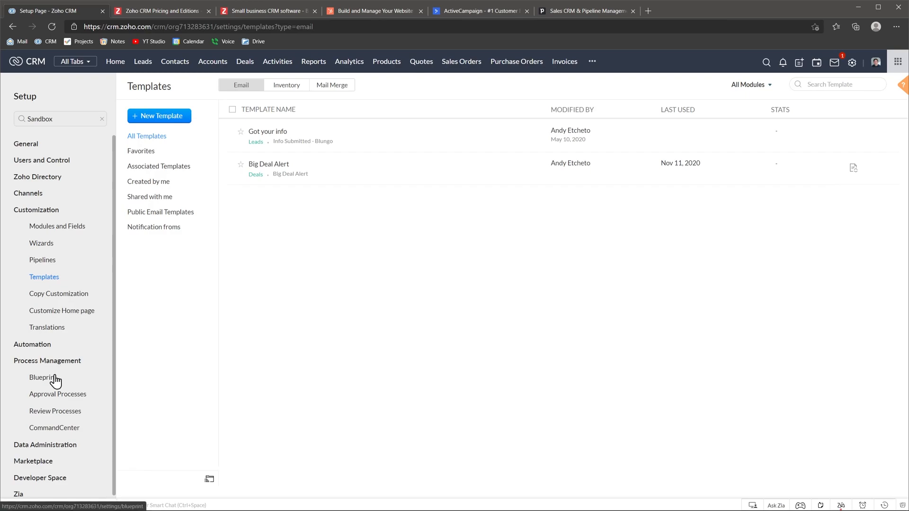
pyautogui.click(42, 378)
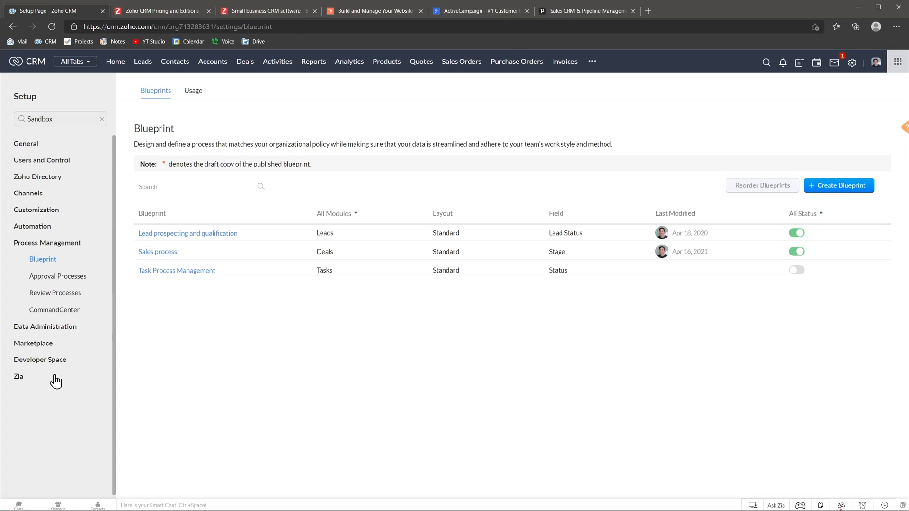
pyautogui.click(161, 11)
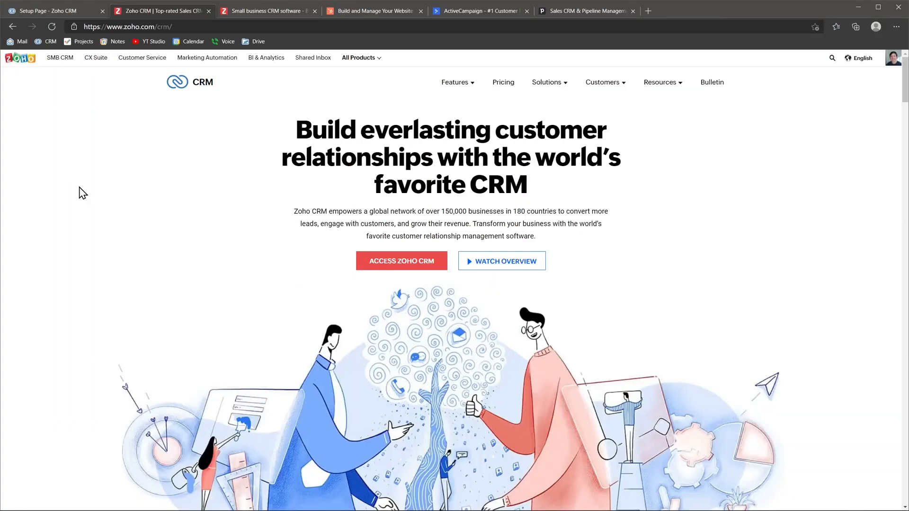
# Scroll to the bottom of zoho.com/crm, then switch to HubSpot's CMS Hub tab.
pyautogui.scroll(-3)
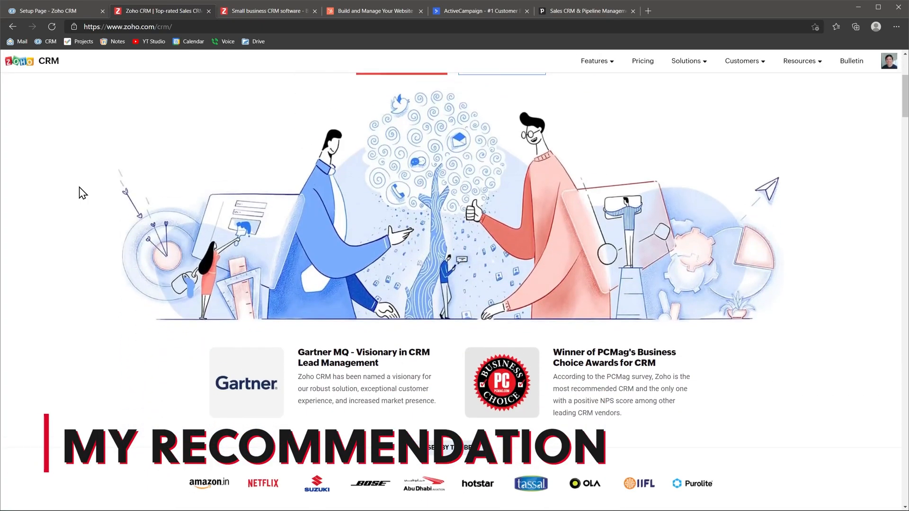
pyautogui.scroll(-3)
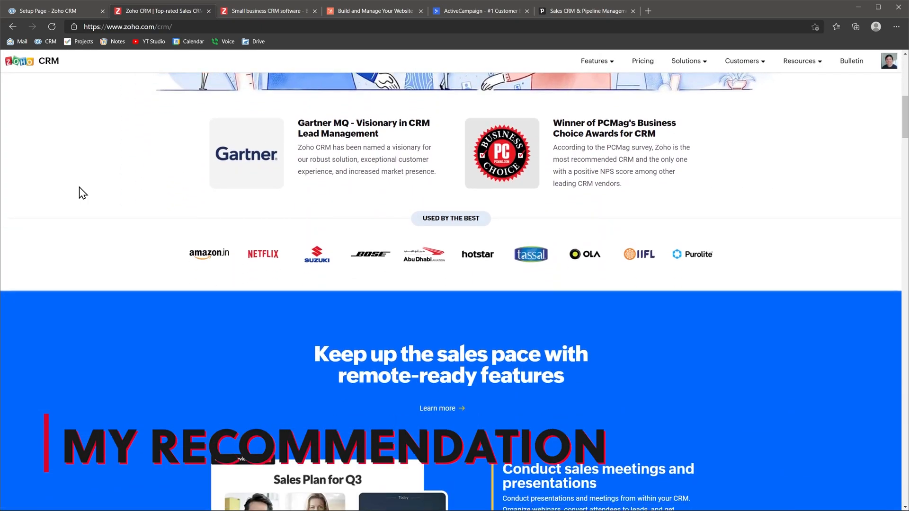
pyautogui.scroll(-3)
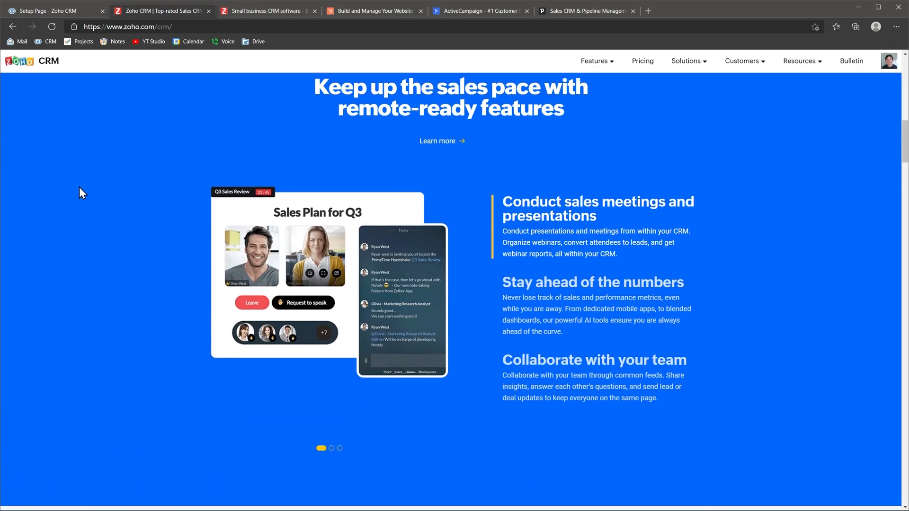
pyautogui.scroll(-3)
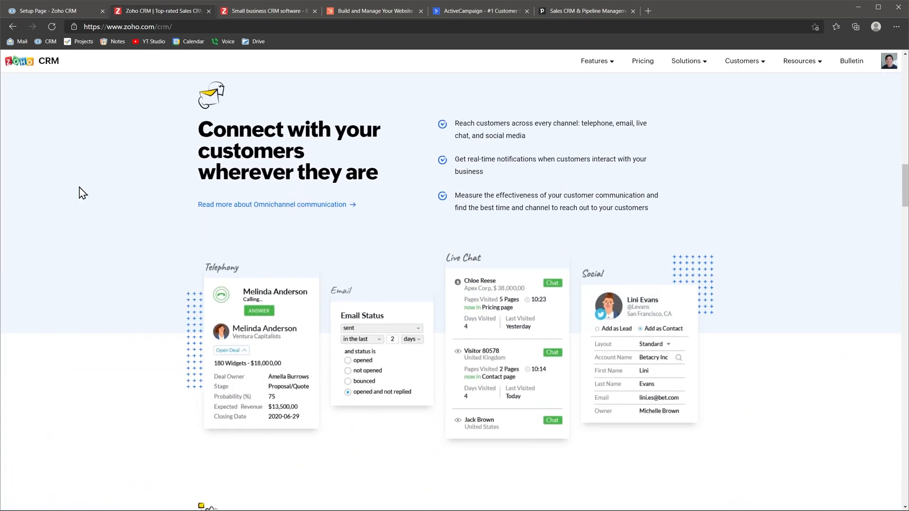
pyautogui.scroll(-3)
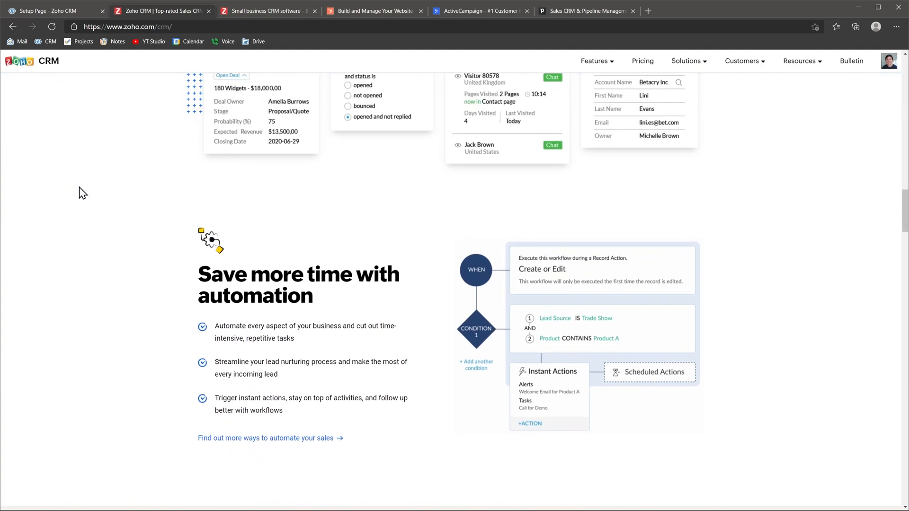
pyautogui.scroll(-3)
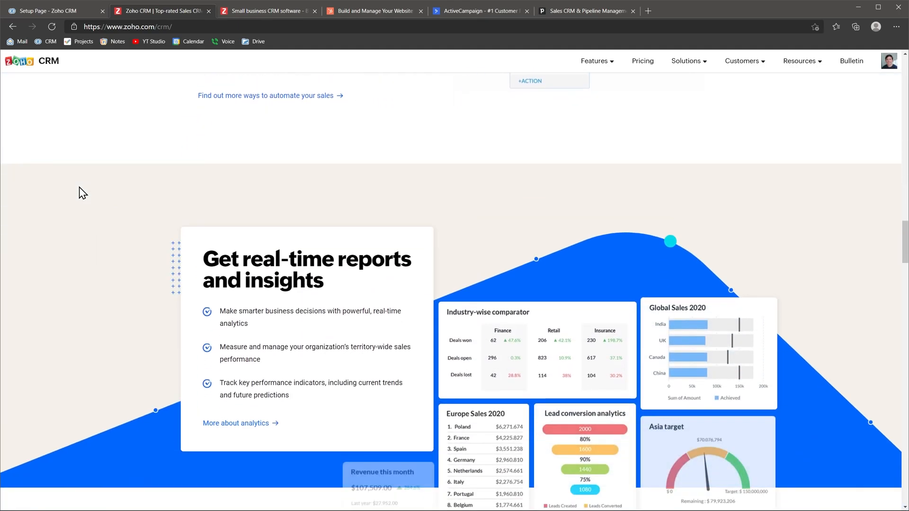
pyautogui.scroll(-3)
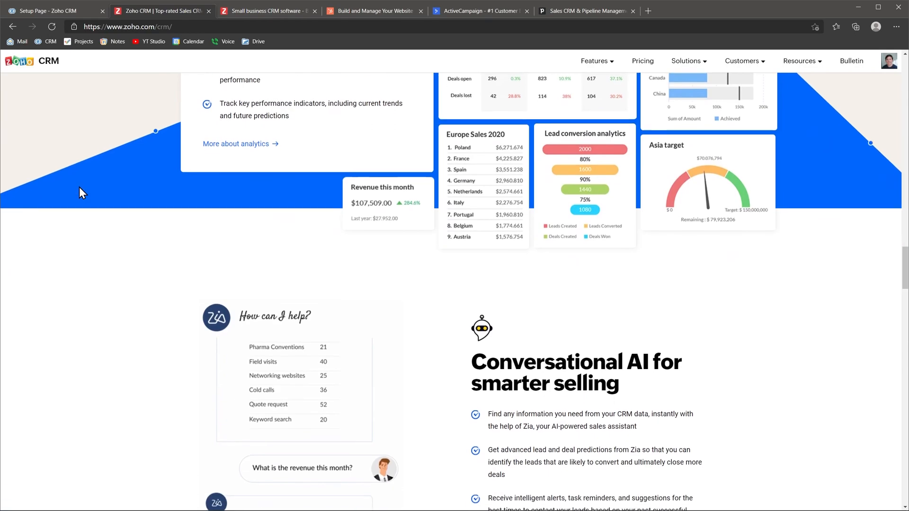
pyautogui.scroll(-3)
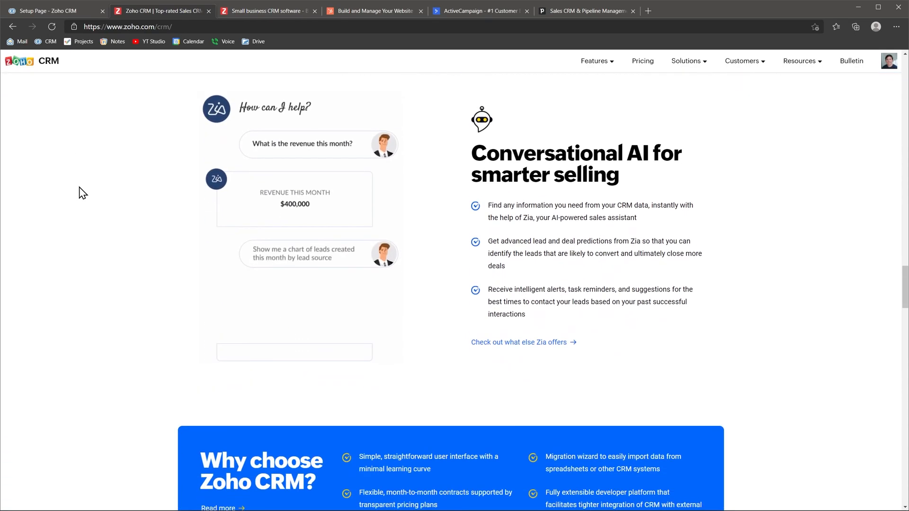
pyautogui.scroll(-3)
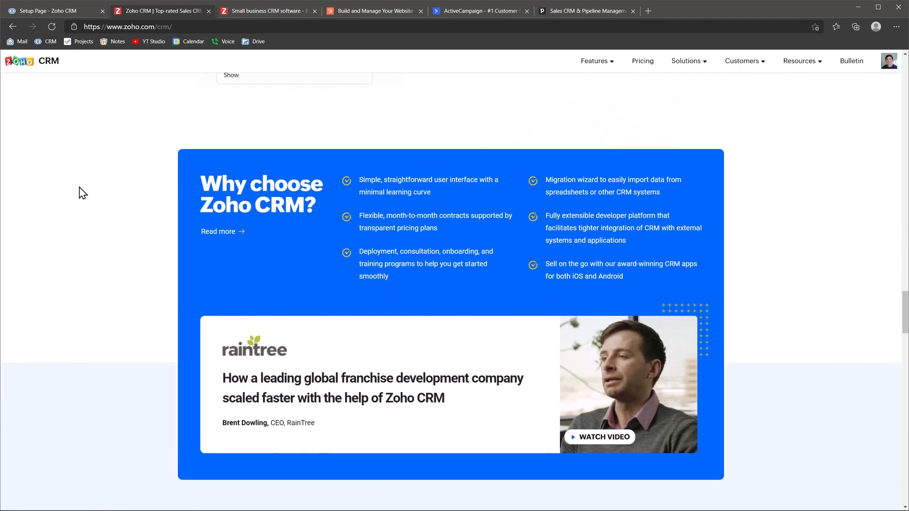
pyautogui.scroll(-3)
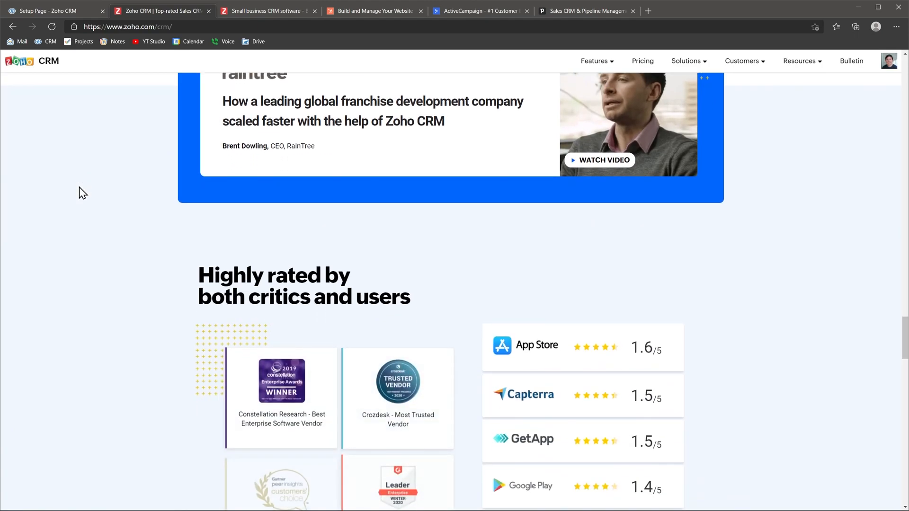
pyautogui.scroll(-3)
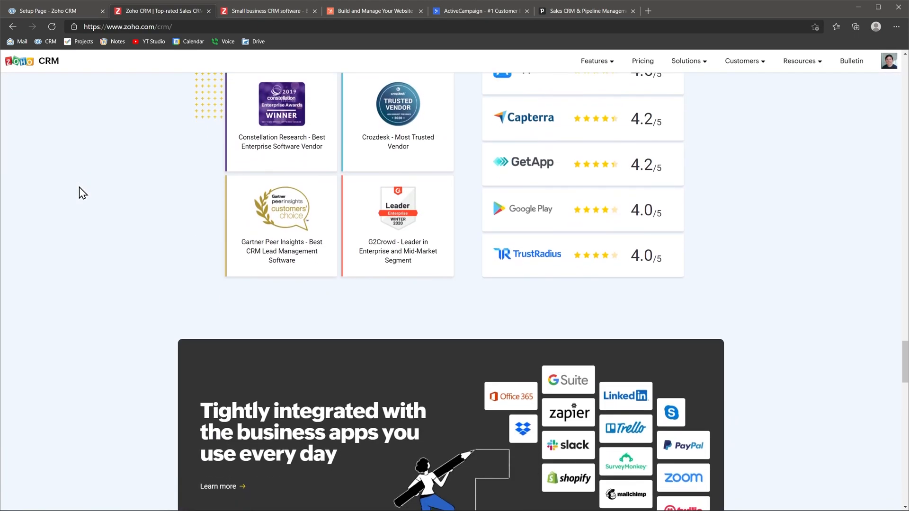
pyautogui.scroll(-3)
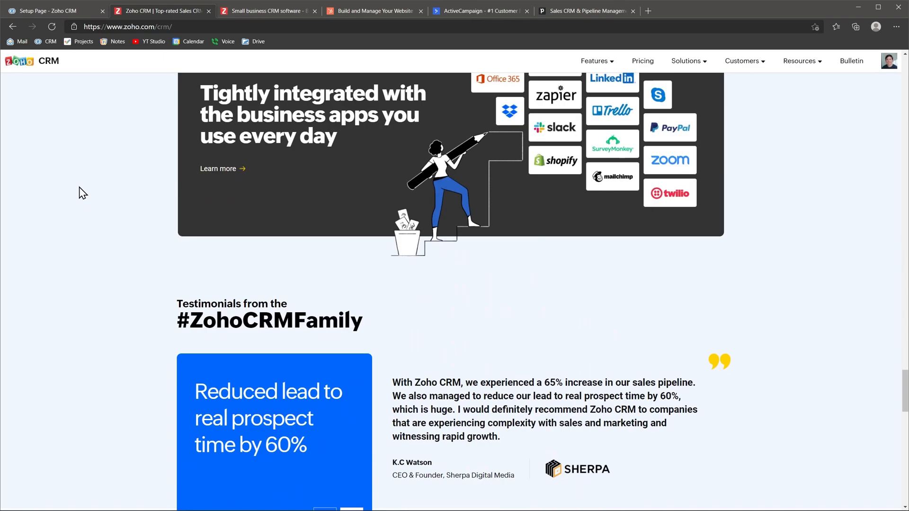
pyautogui.scroll(-3)
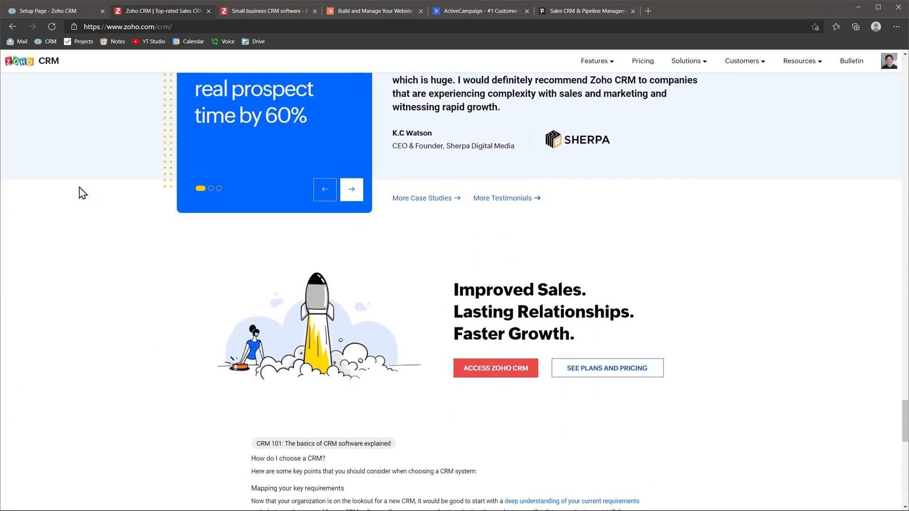
pyautogui.click(374, 10)
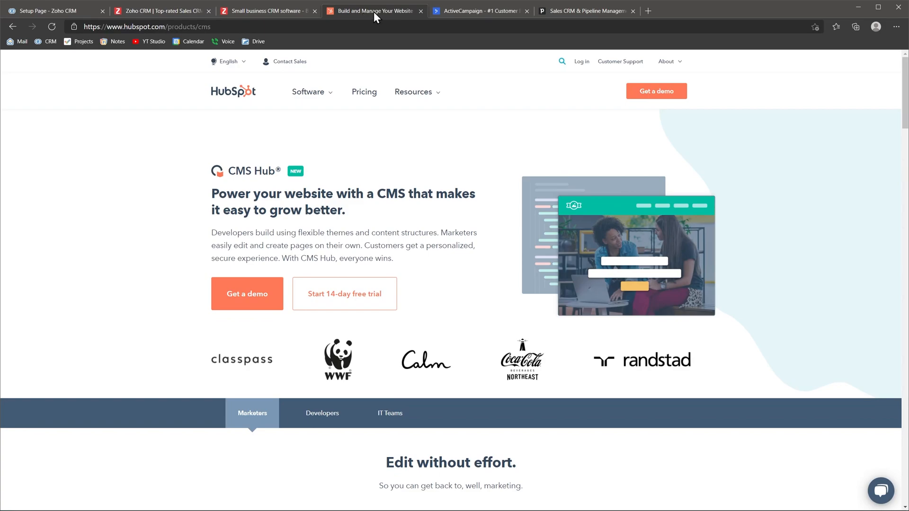
# View the ActiveCampaign and Pipedrive home pages, then Zoho's Bigin product page.
pyautogui.click(478, 10)
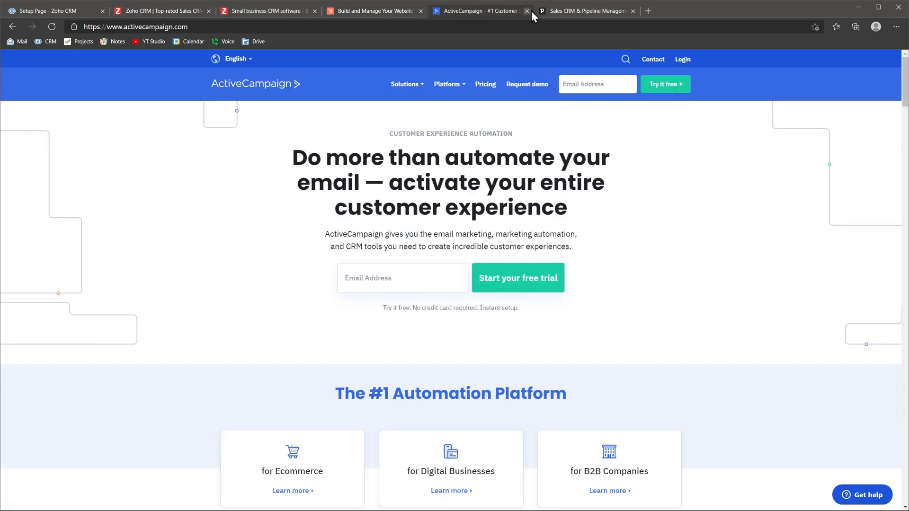
pyautogui.click(584, 10)
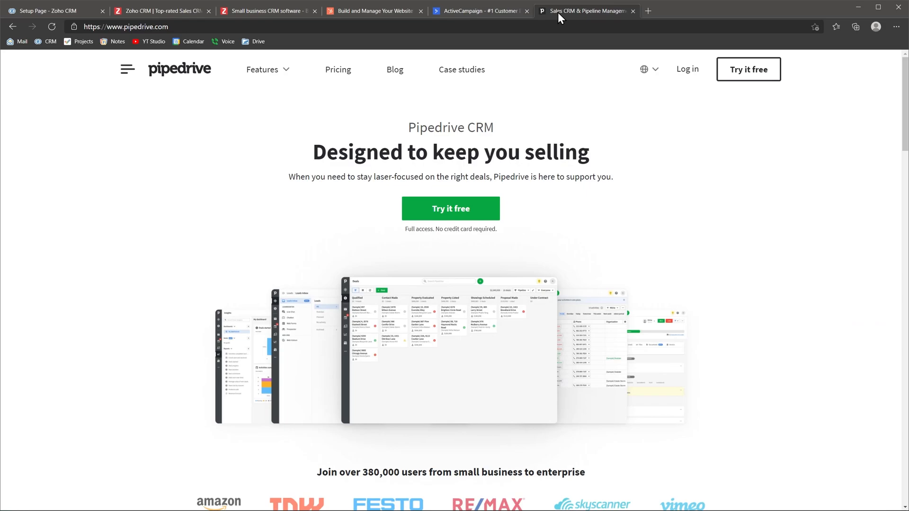
pyautogui.click(267, 10)
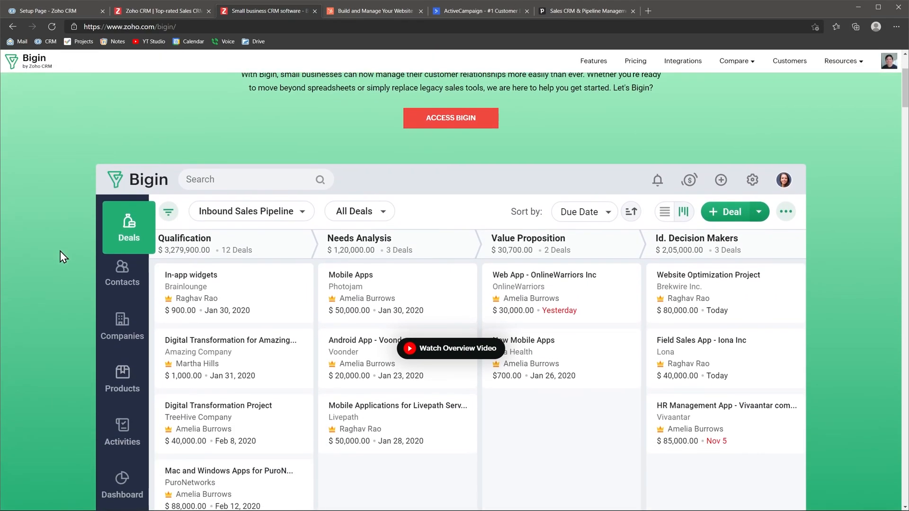
pyautogui.scroll(-3)
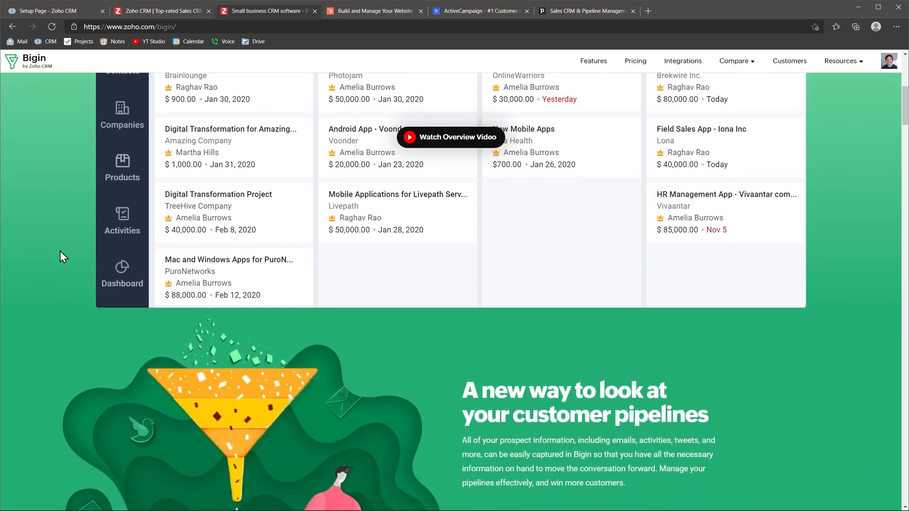
pyautogui.scroll(-3)
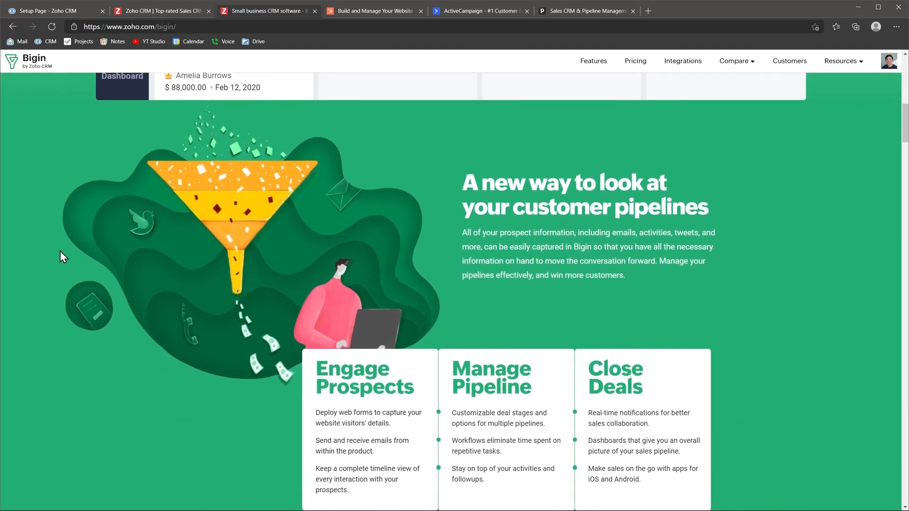